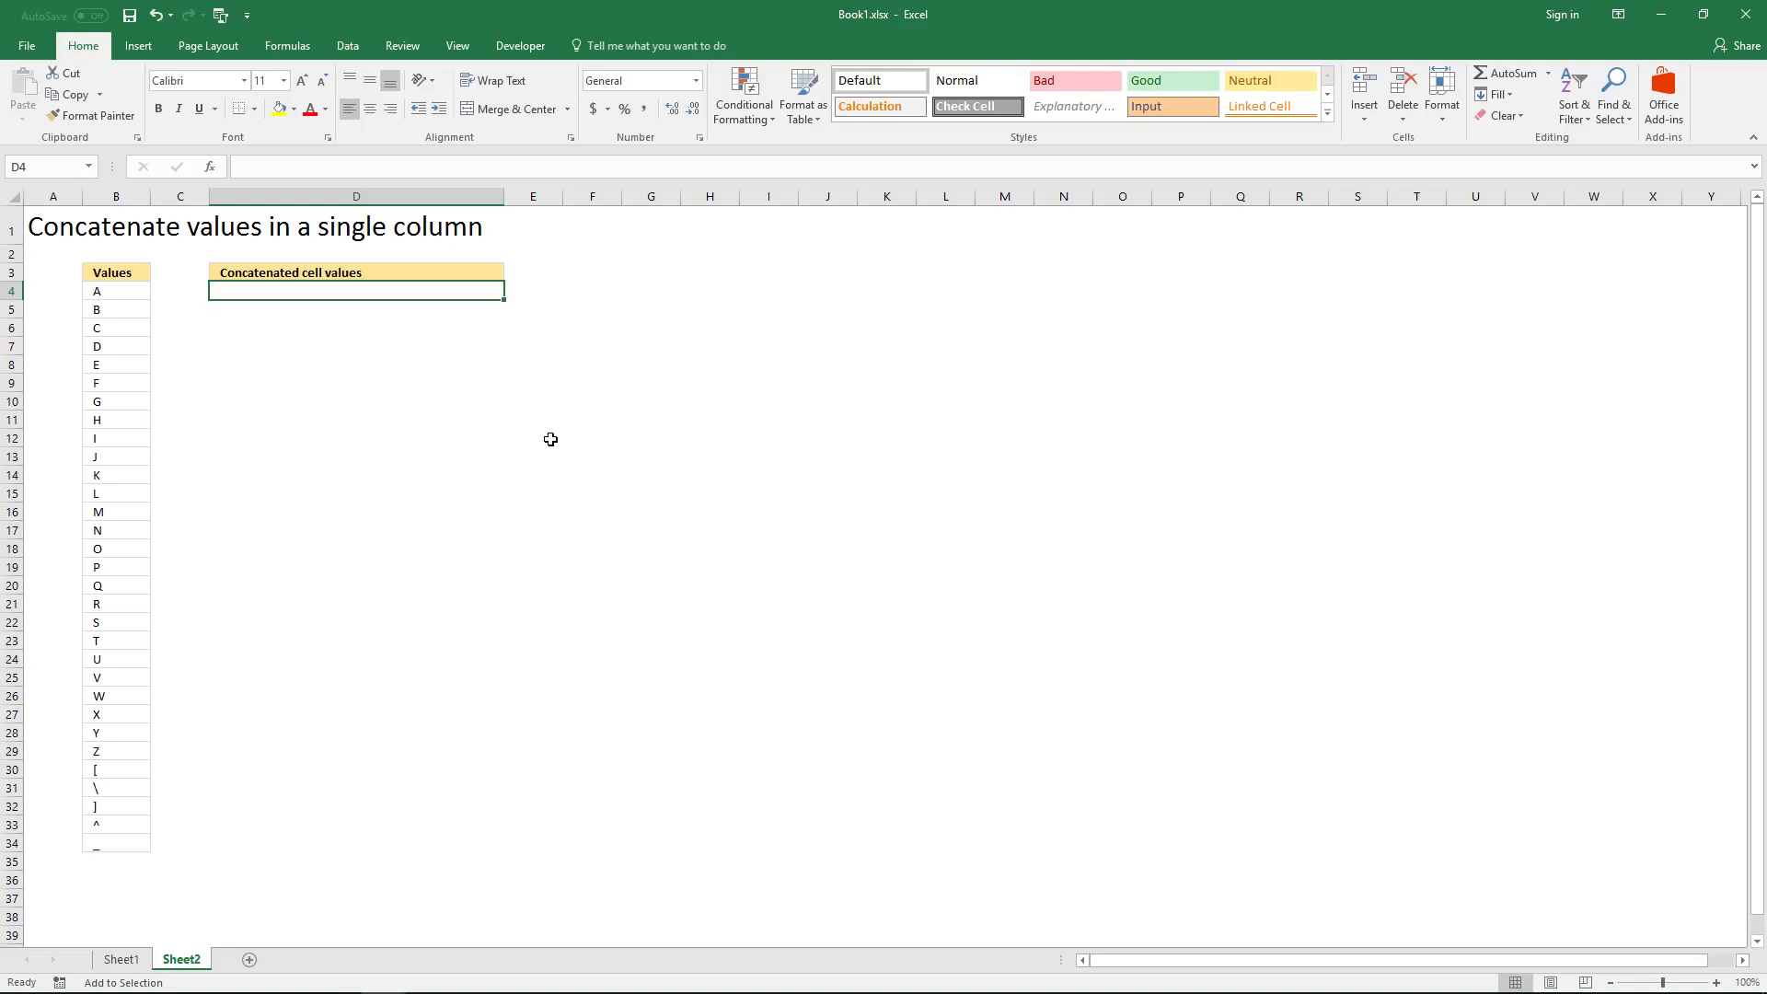
mouse_move(545, 424)
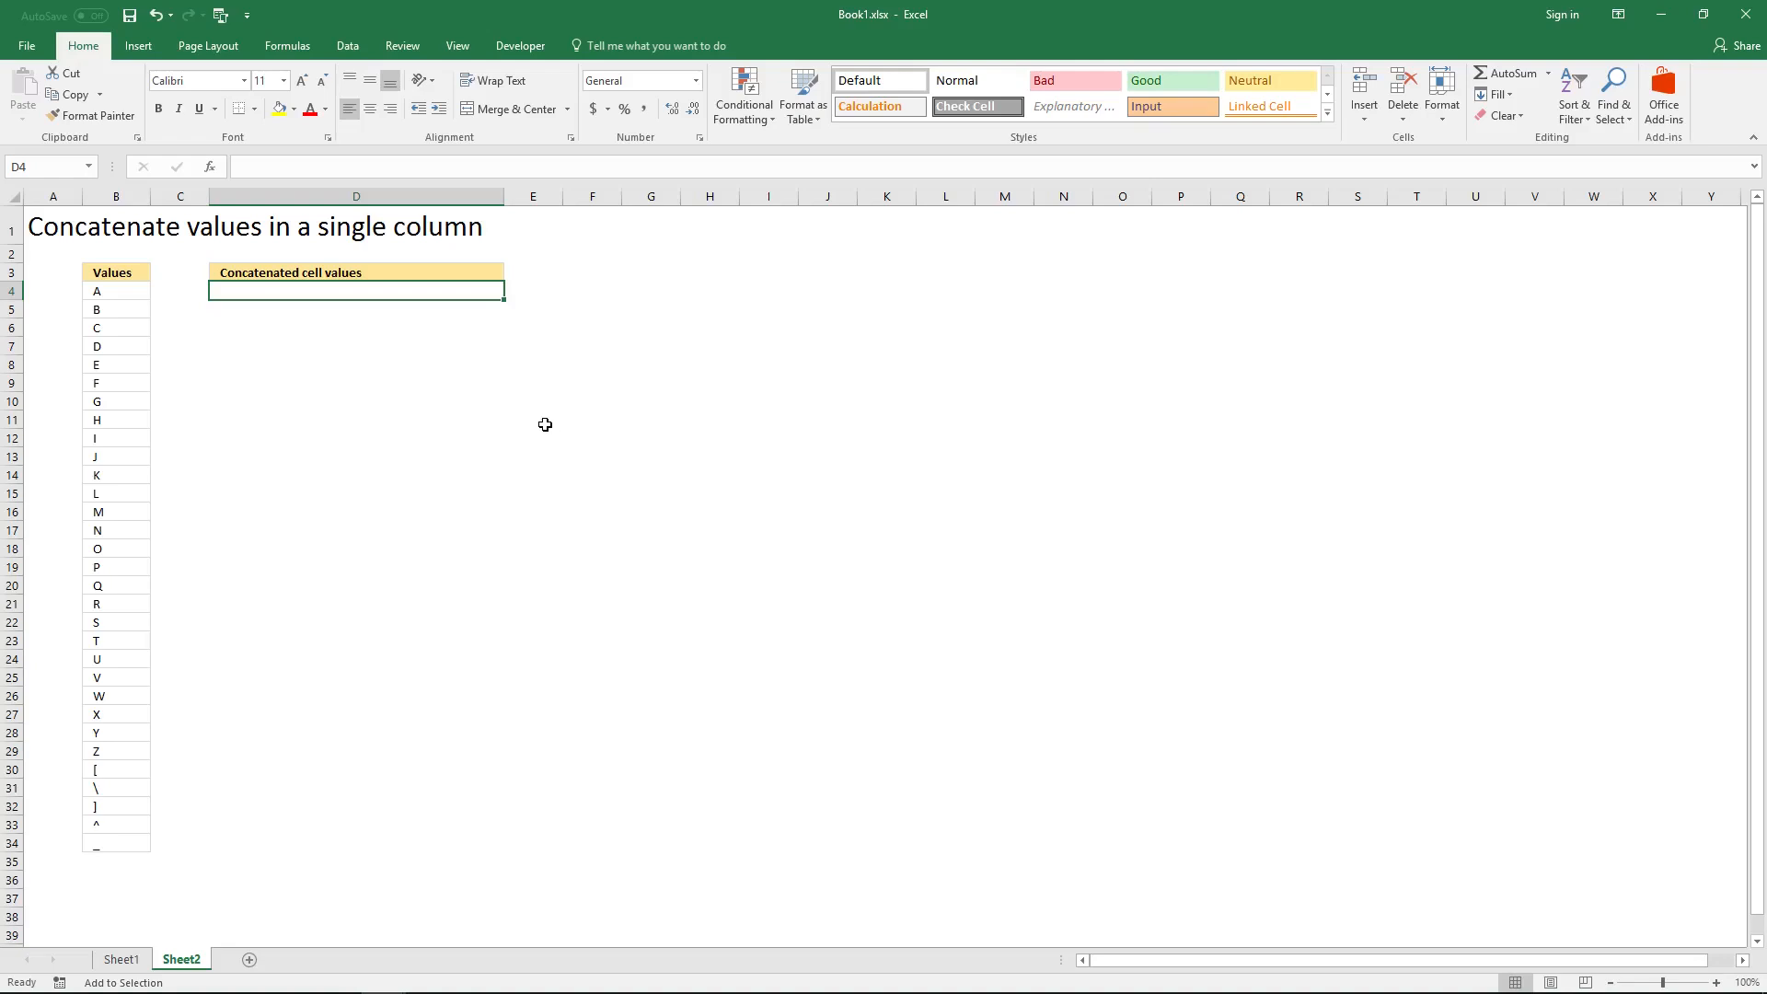
mouse_move(536, 417)
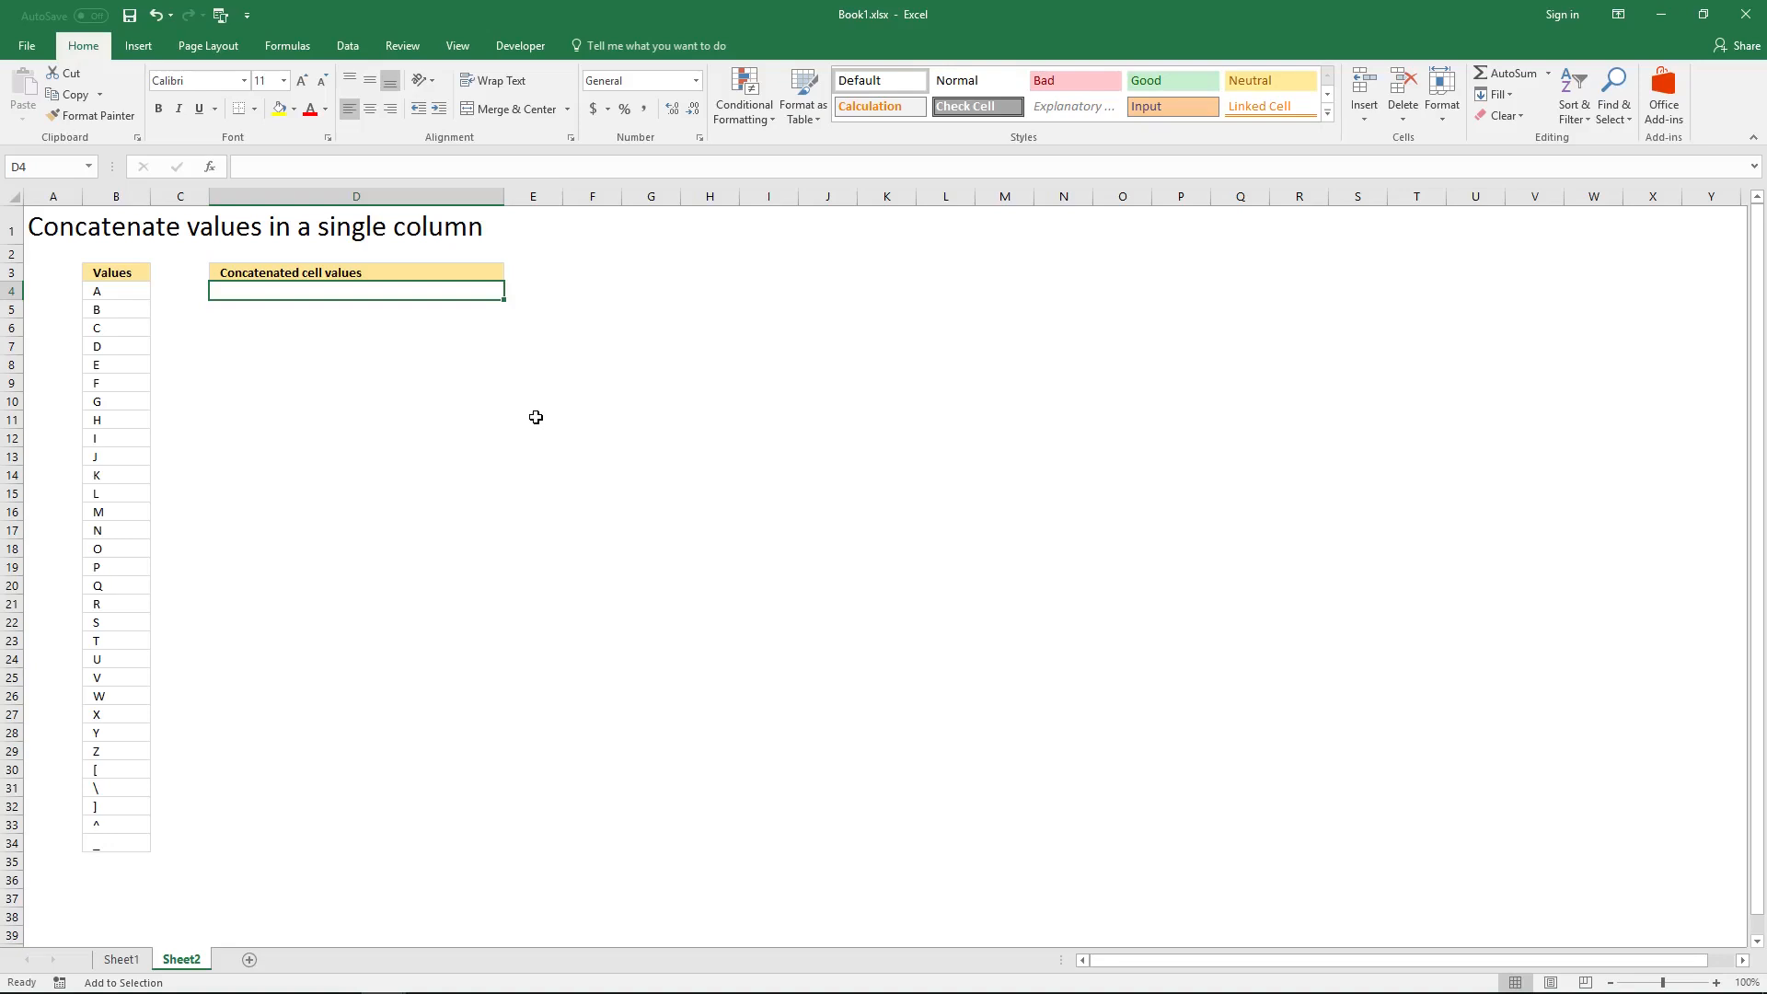
- Enter an array constant of the quoted column B values A through _ in D4
text(=)
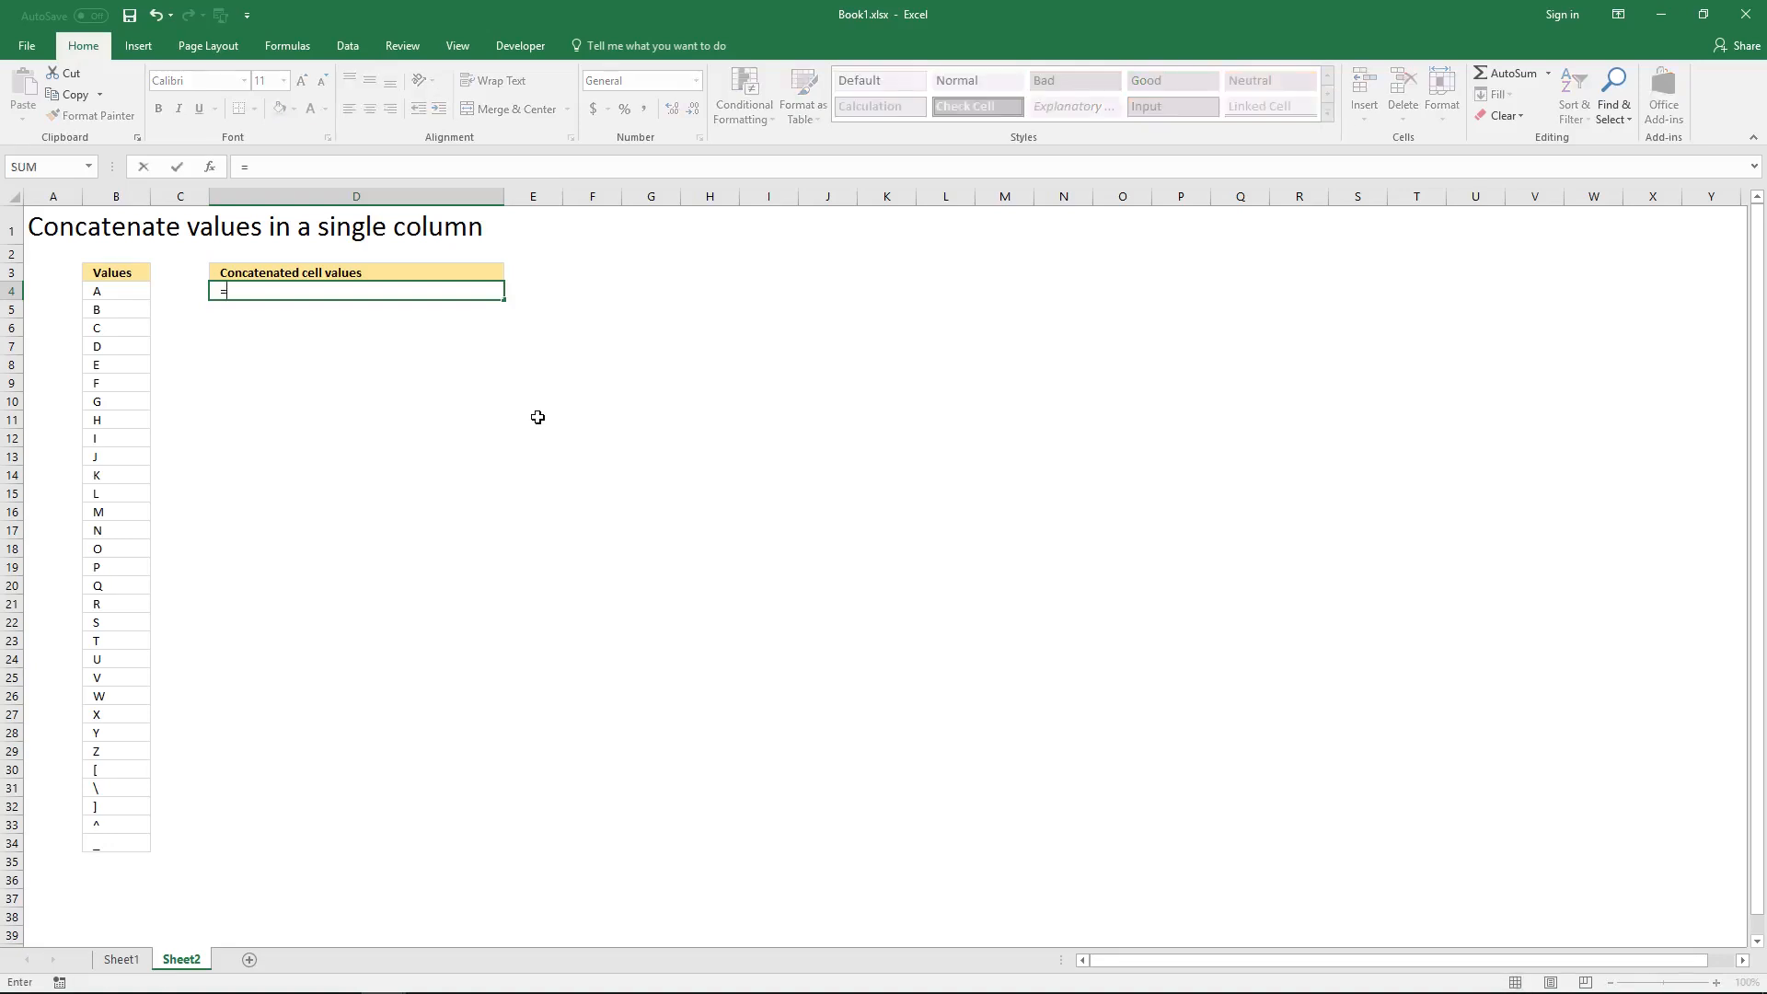
mouse_move(482, 409)
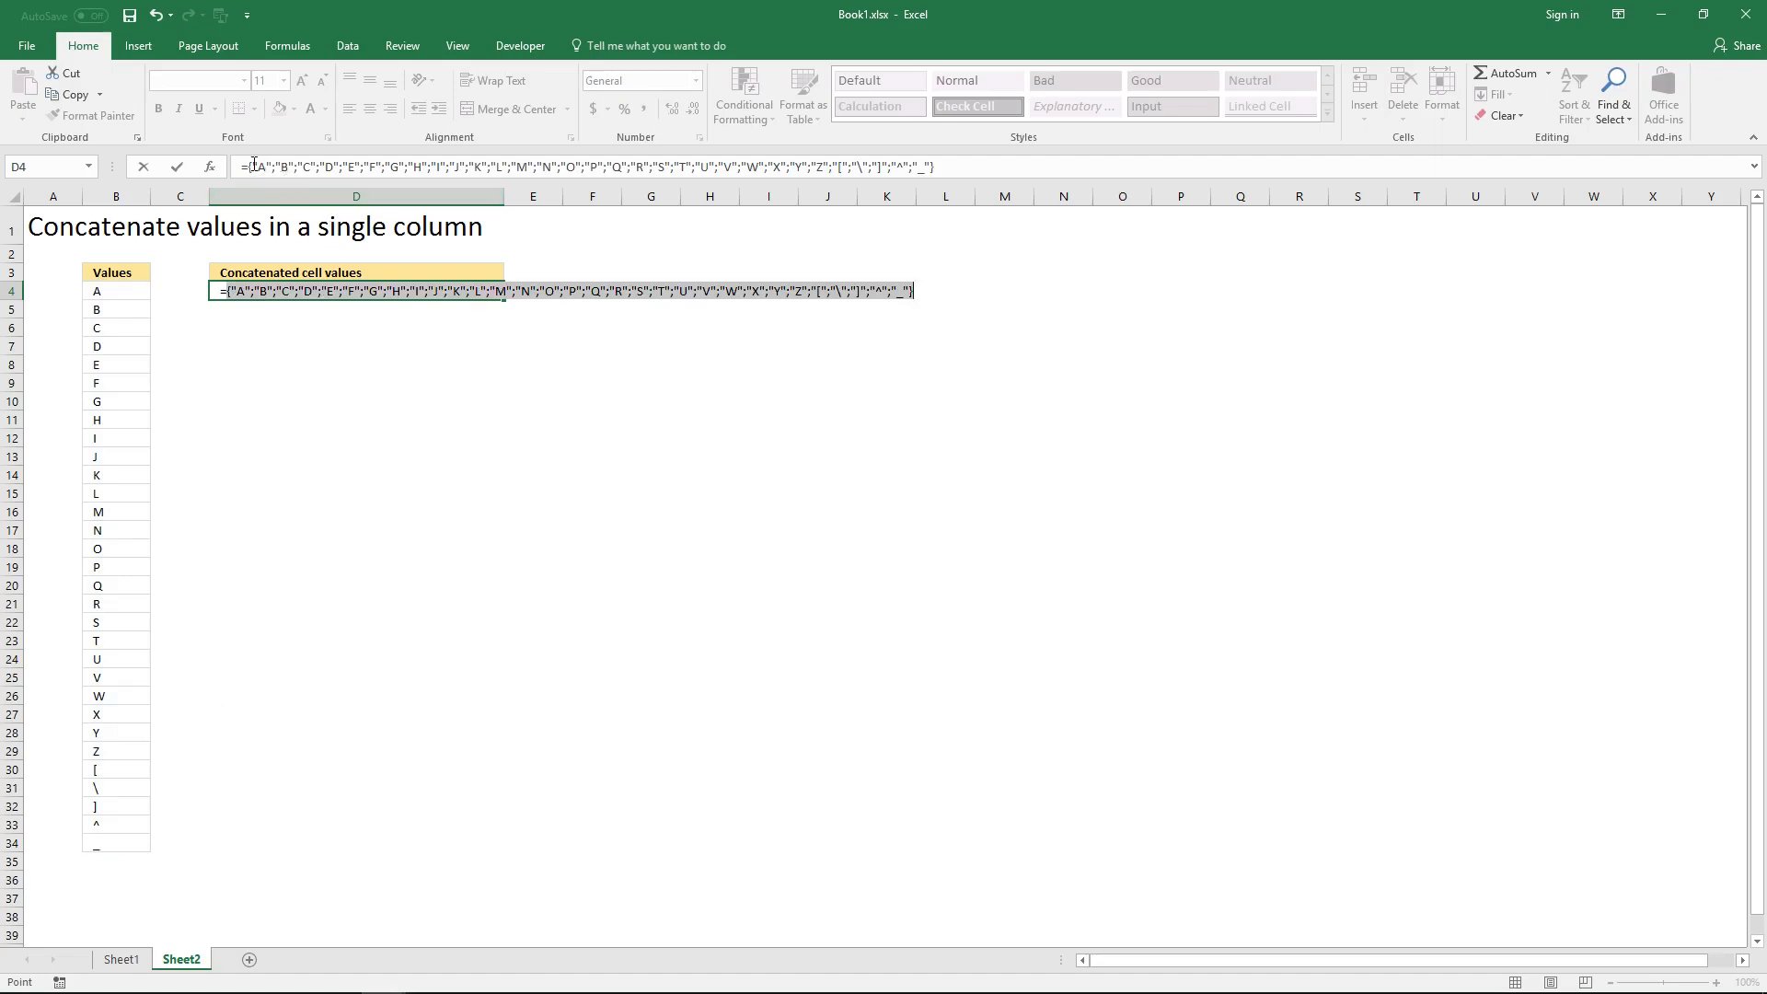
key(Enter)
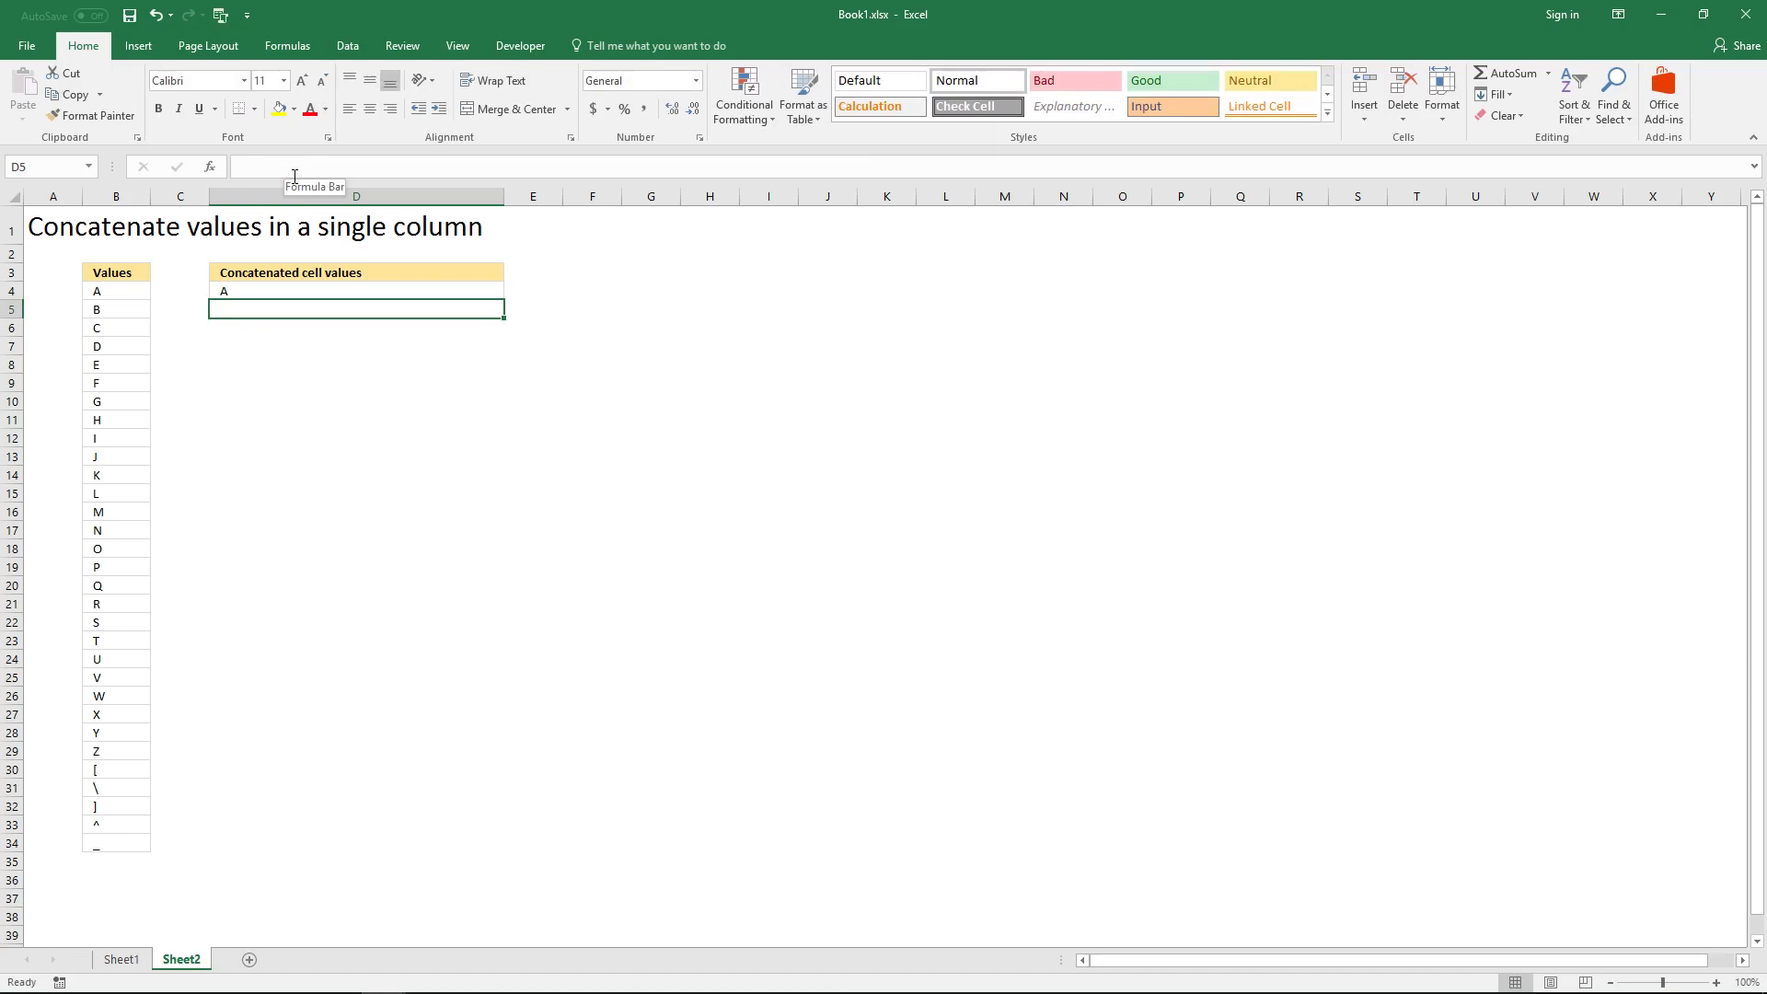
- Select D4 to inspect its semicolon-separated array formula
click(356, 291)
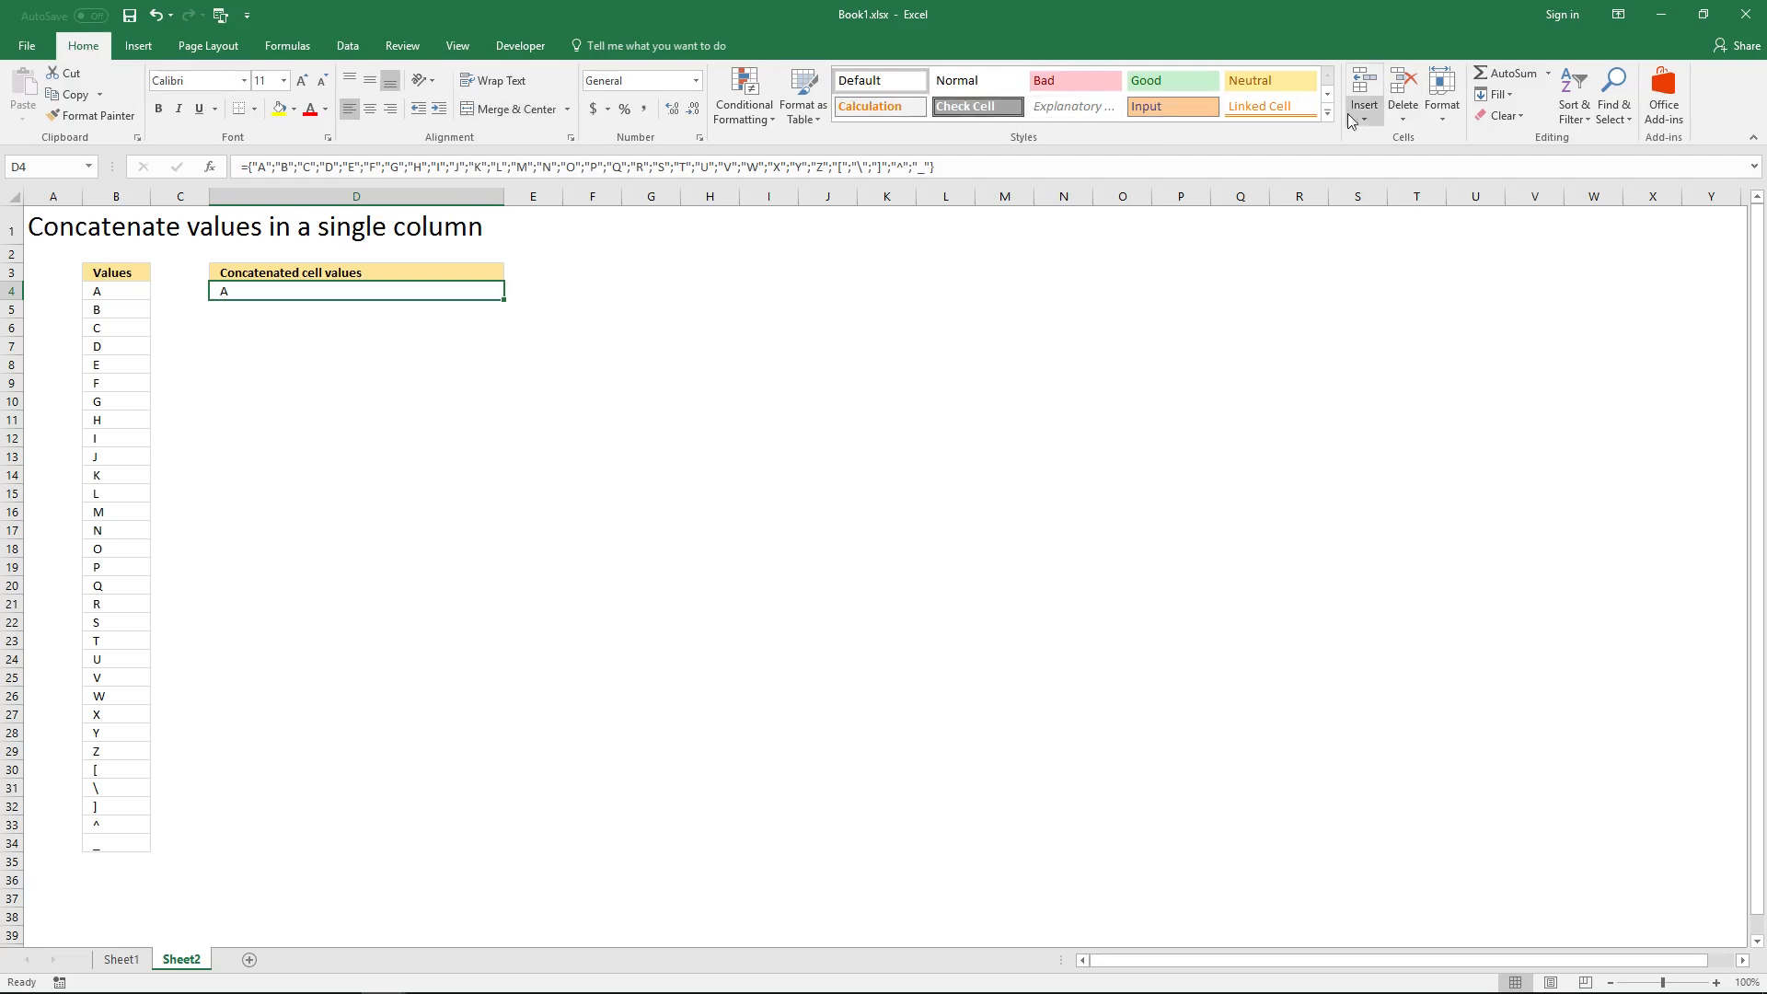
mouse_move(1614, 88)
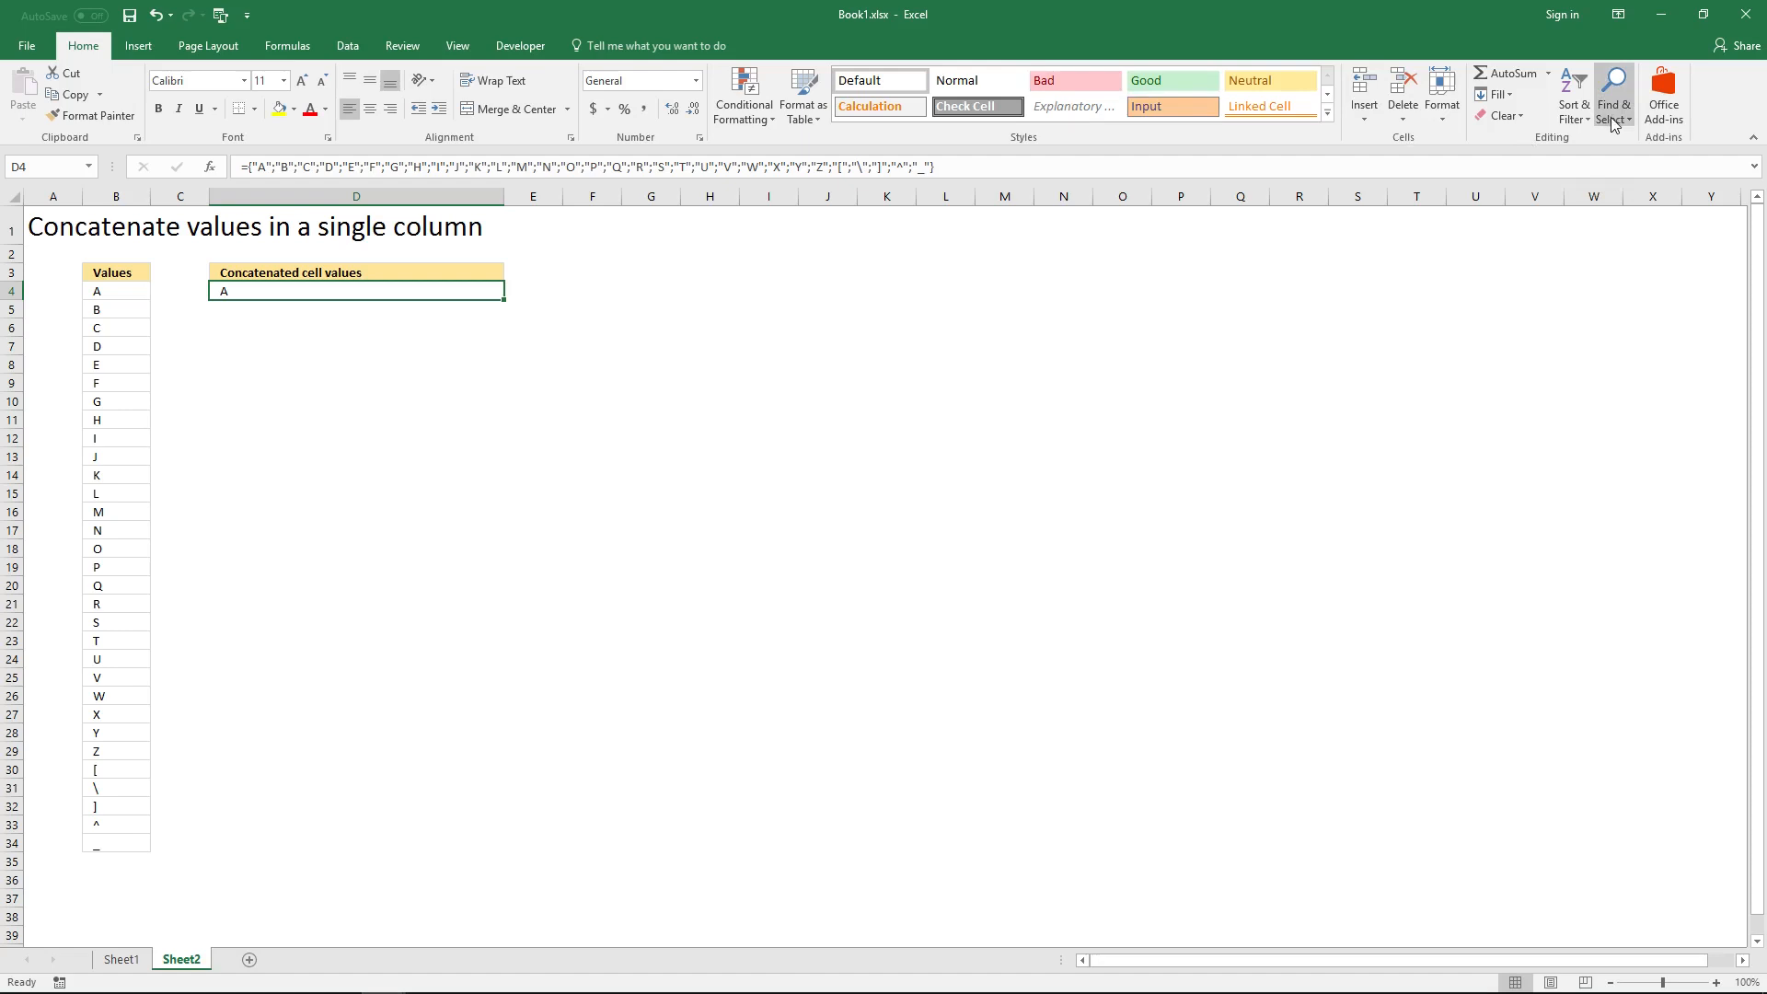
- Replace all 30 semicolons in D4's array with commas using Find and Replace
click(1615, 88)
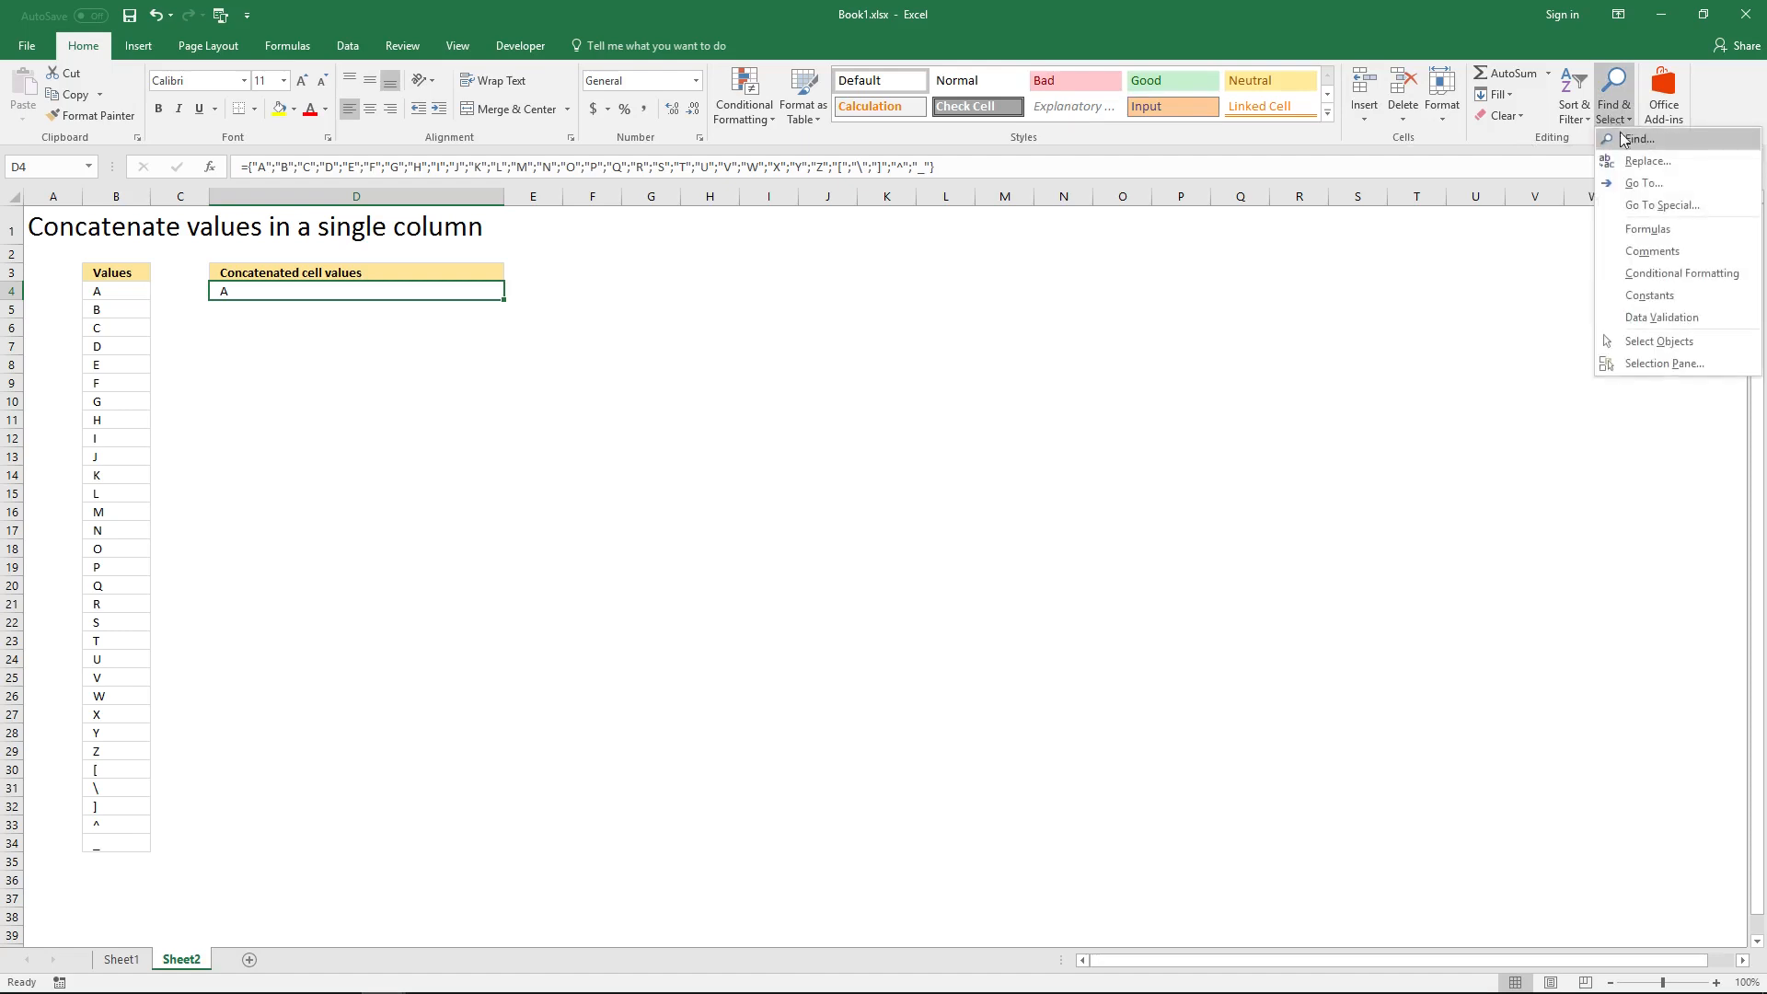
click(1648, 161)
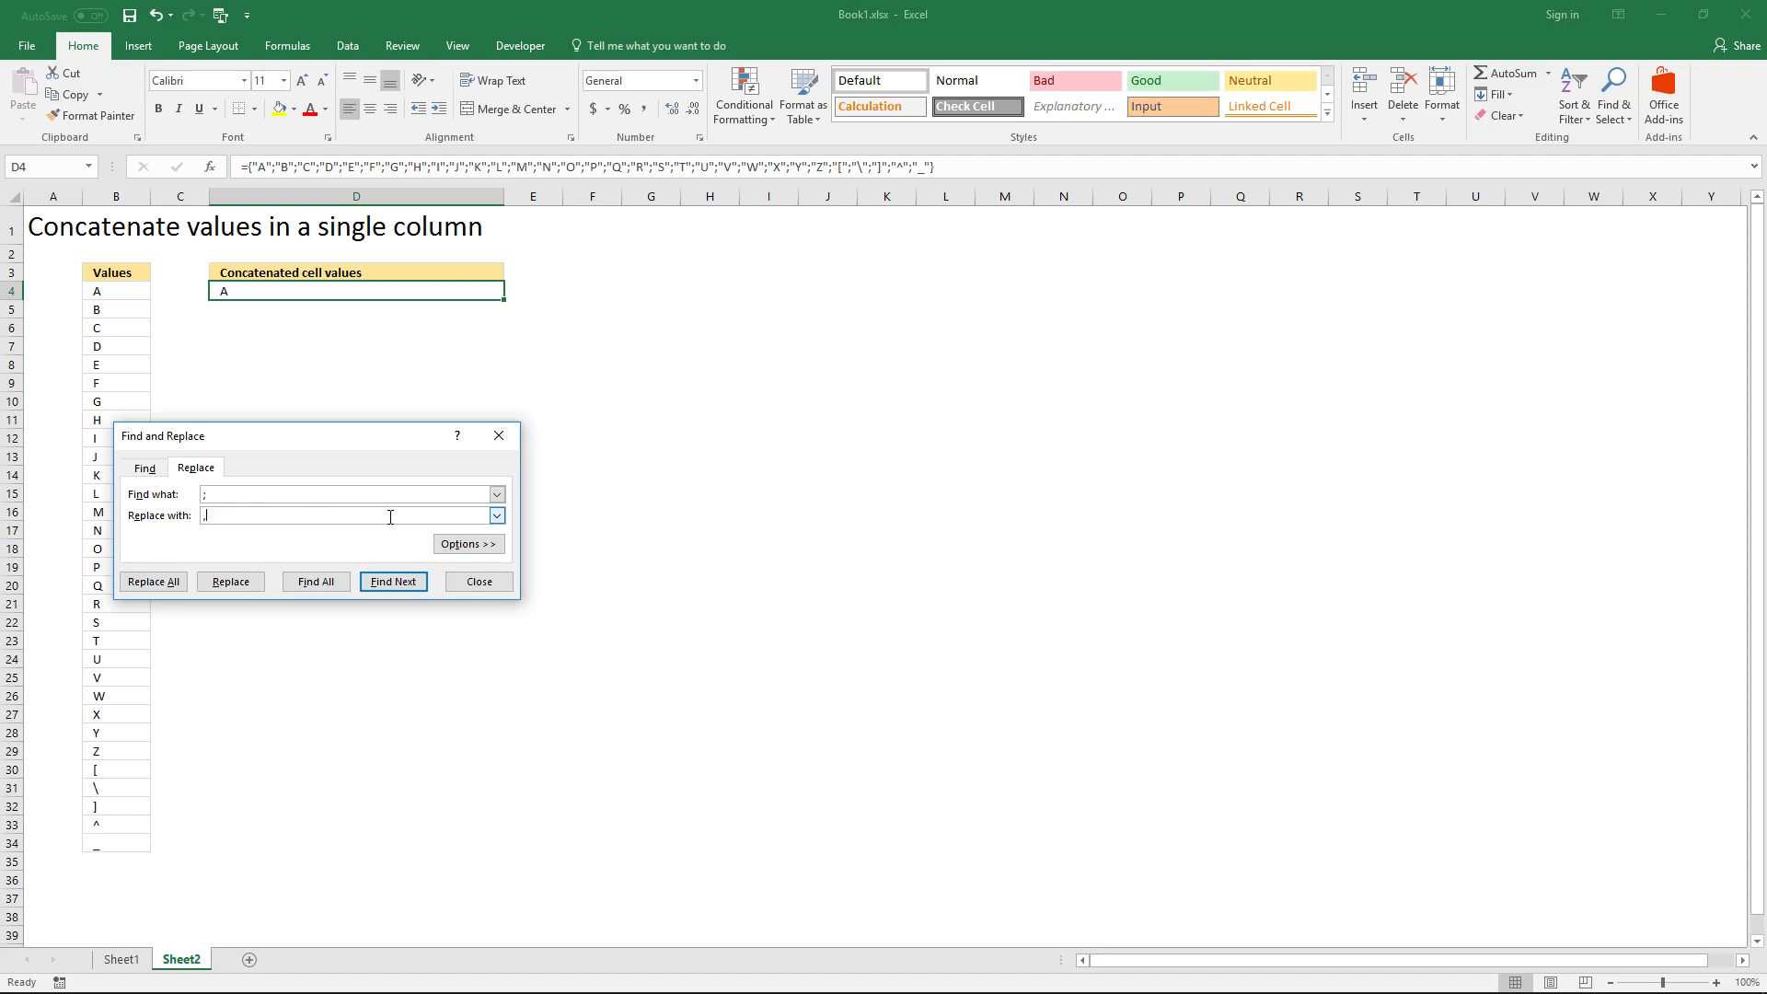
mouse_move(372, 529)
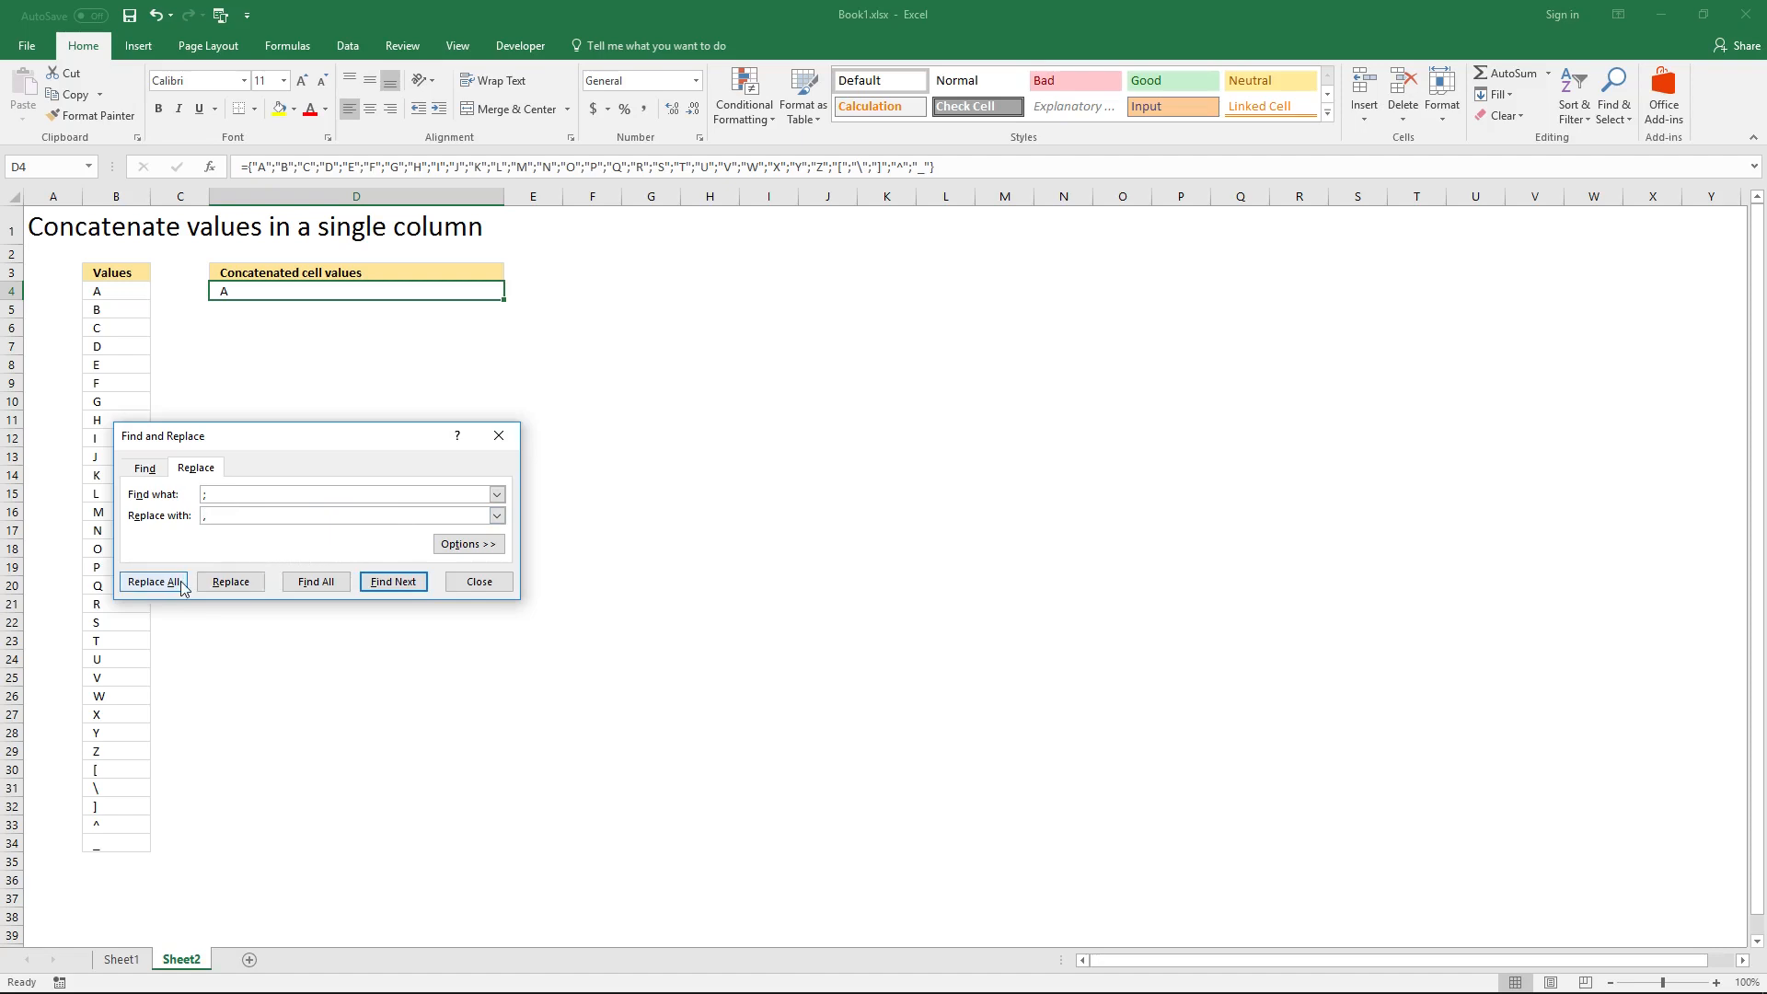
click(154, 582)
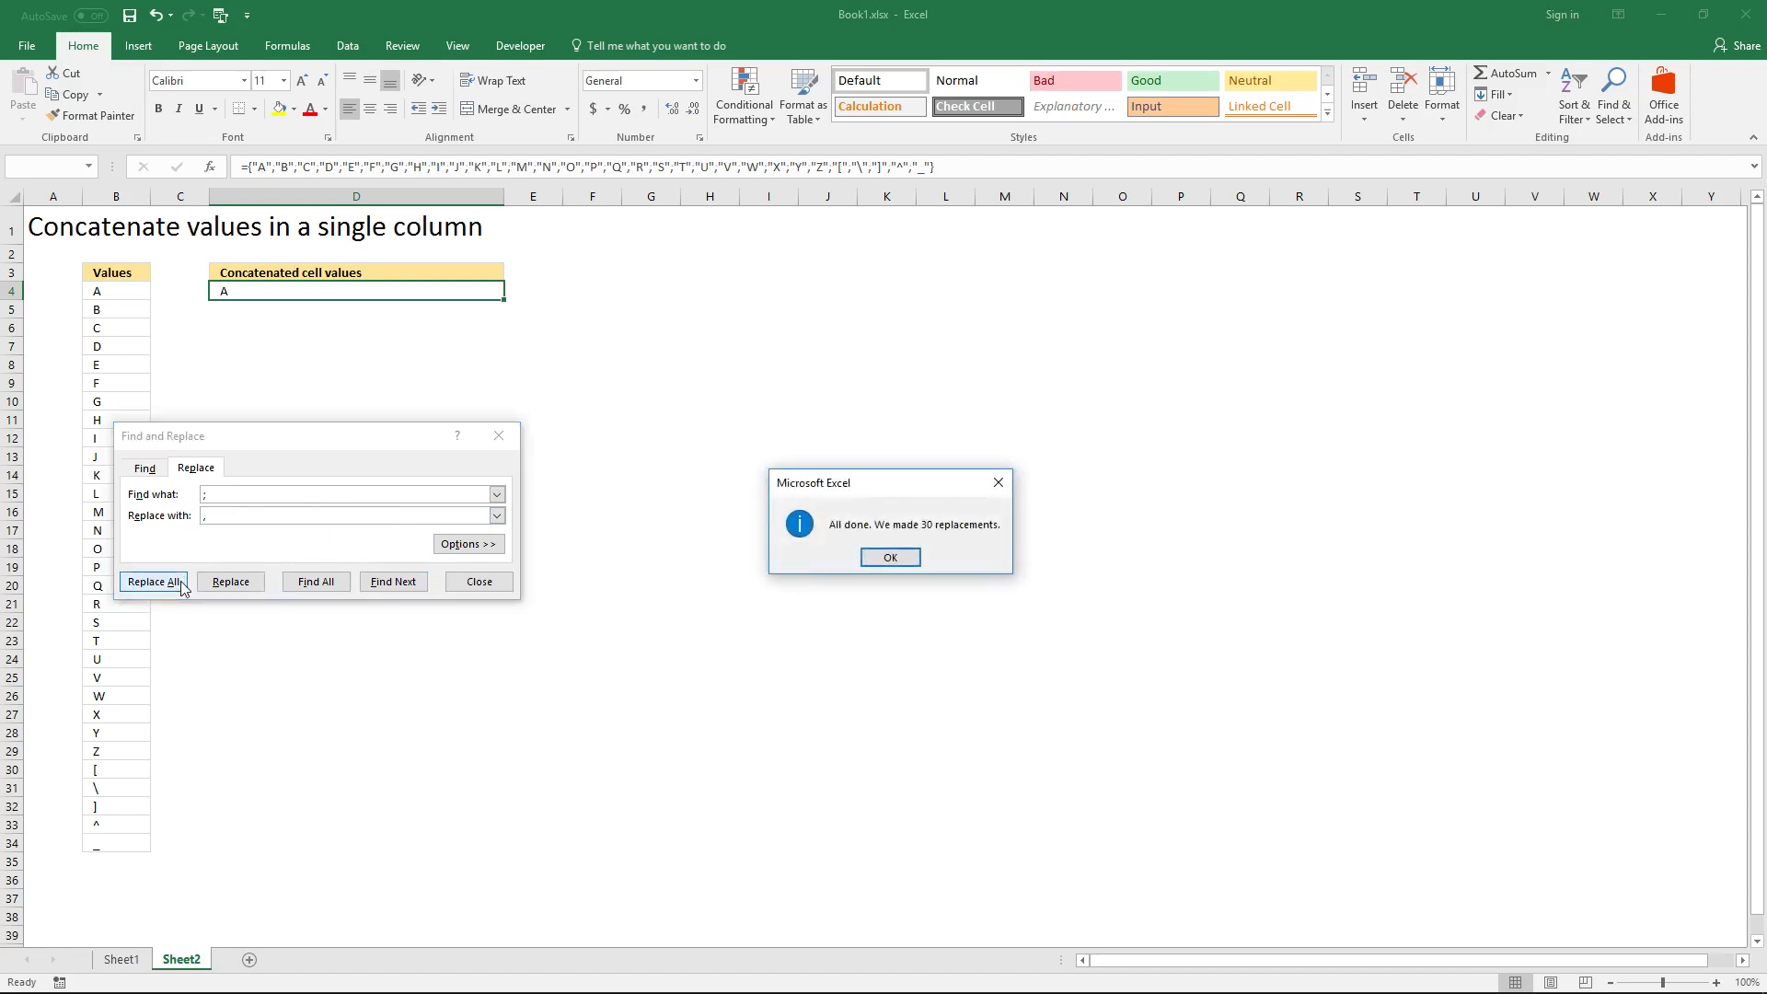
click(890, 557)
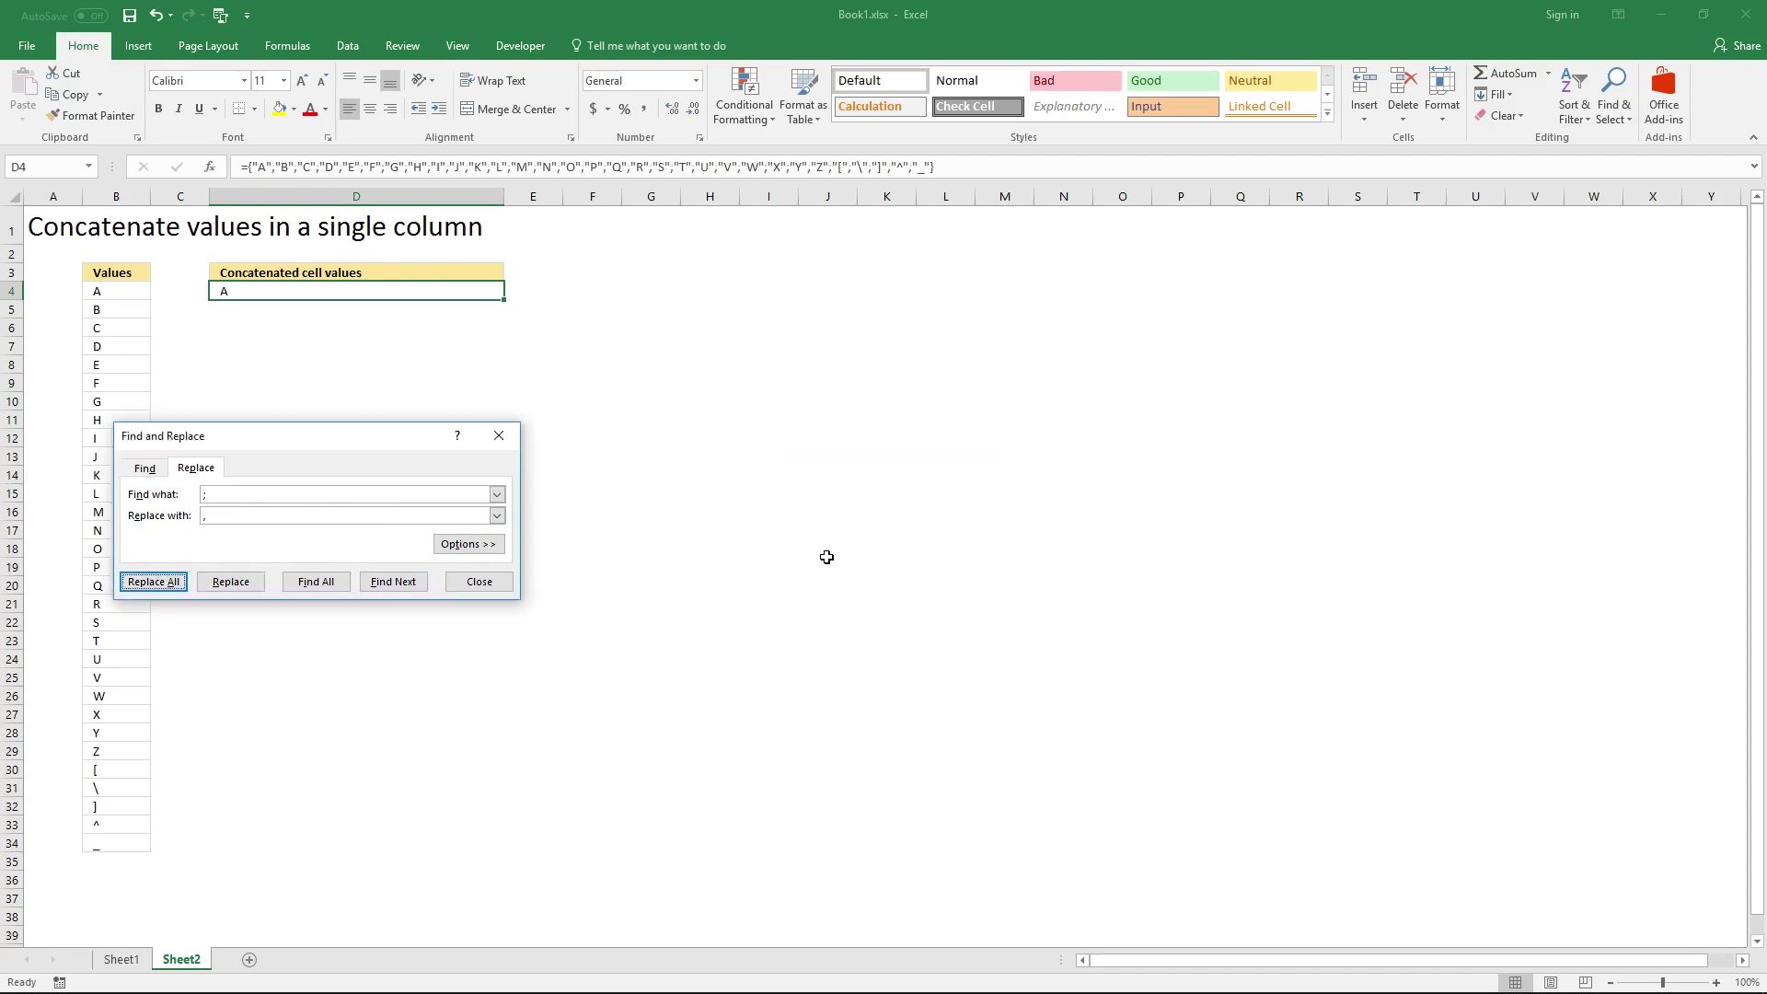
click(478, 582)
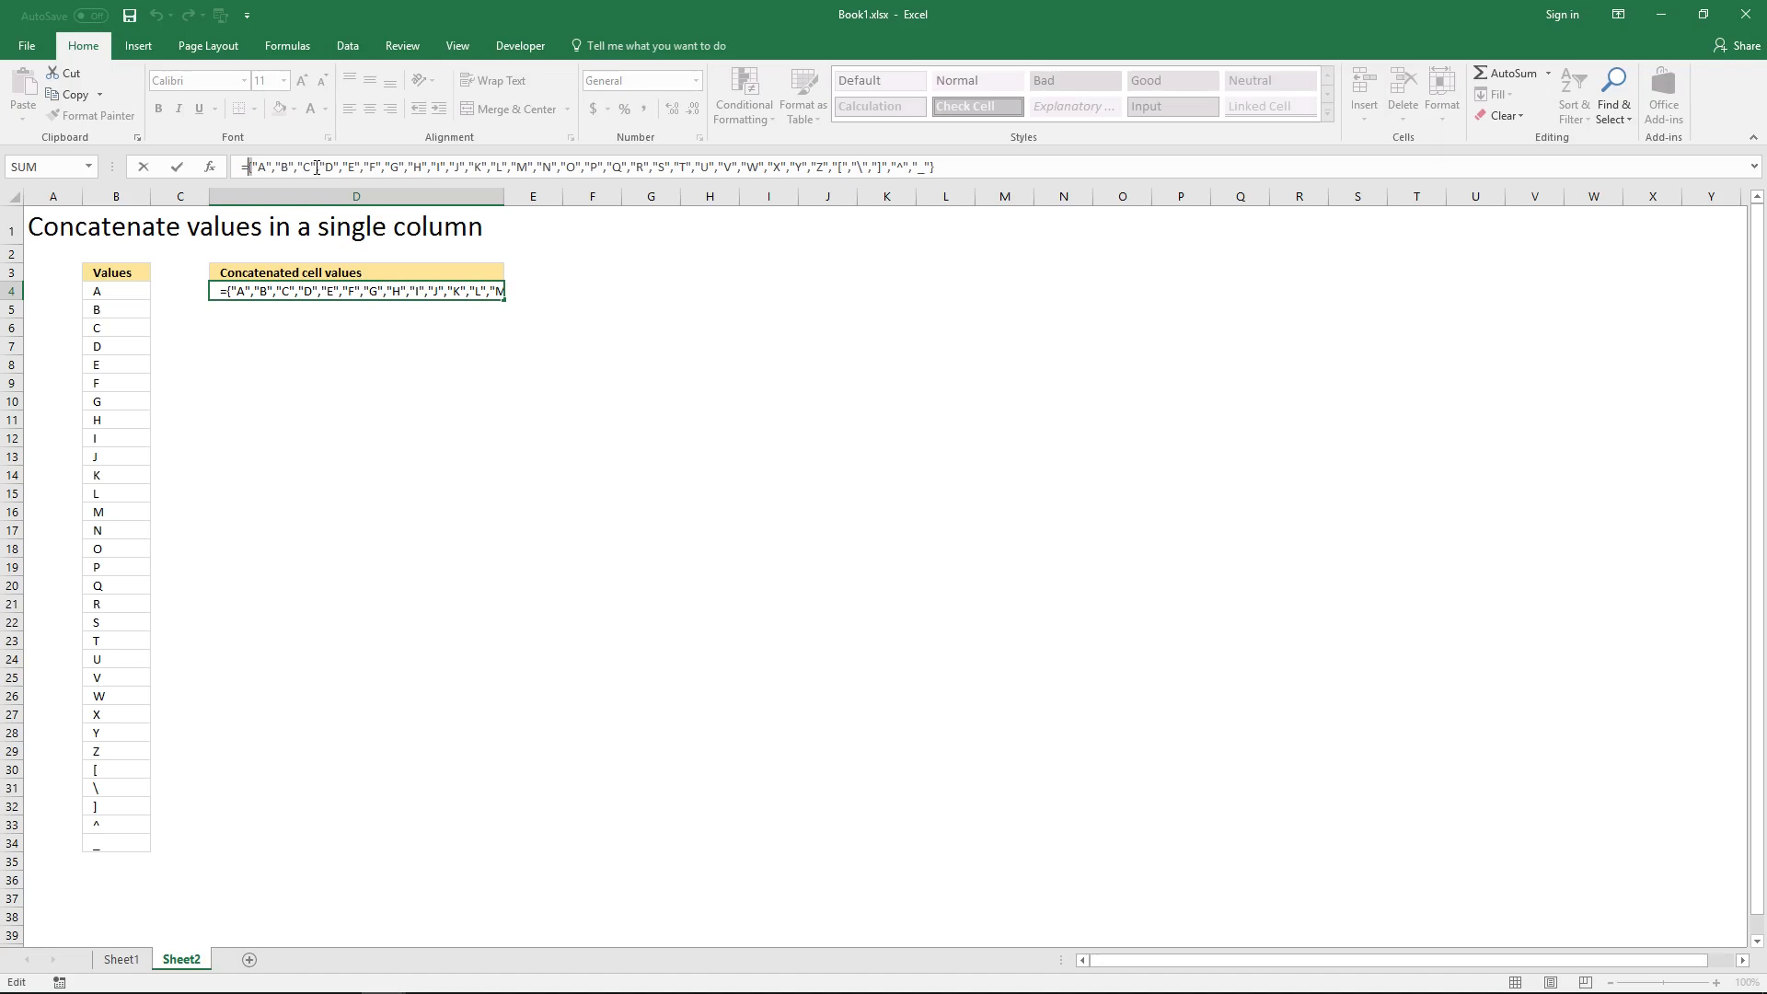
- Wrap D4's array in =CONCATENATE() to display ABCDEFGHIJKLMNOPQRSTUVWXYZ[\]^_
text(=CONC)
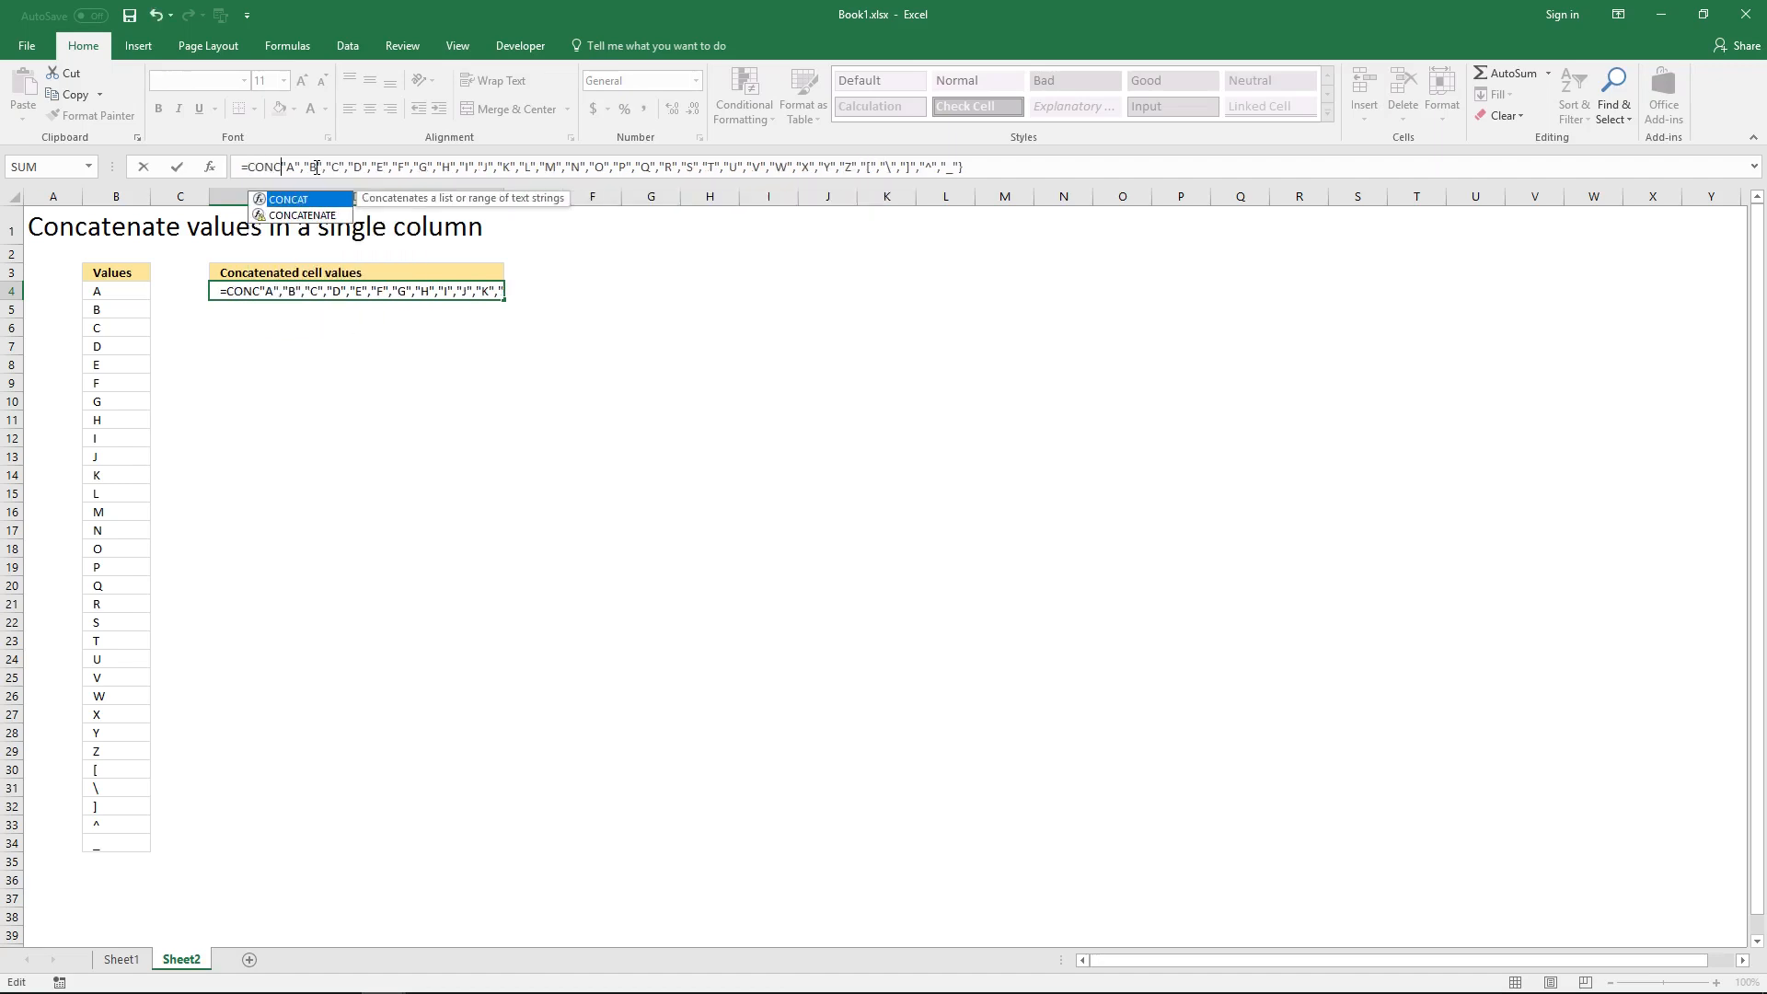
text(ATENATE()
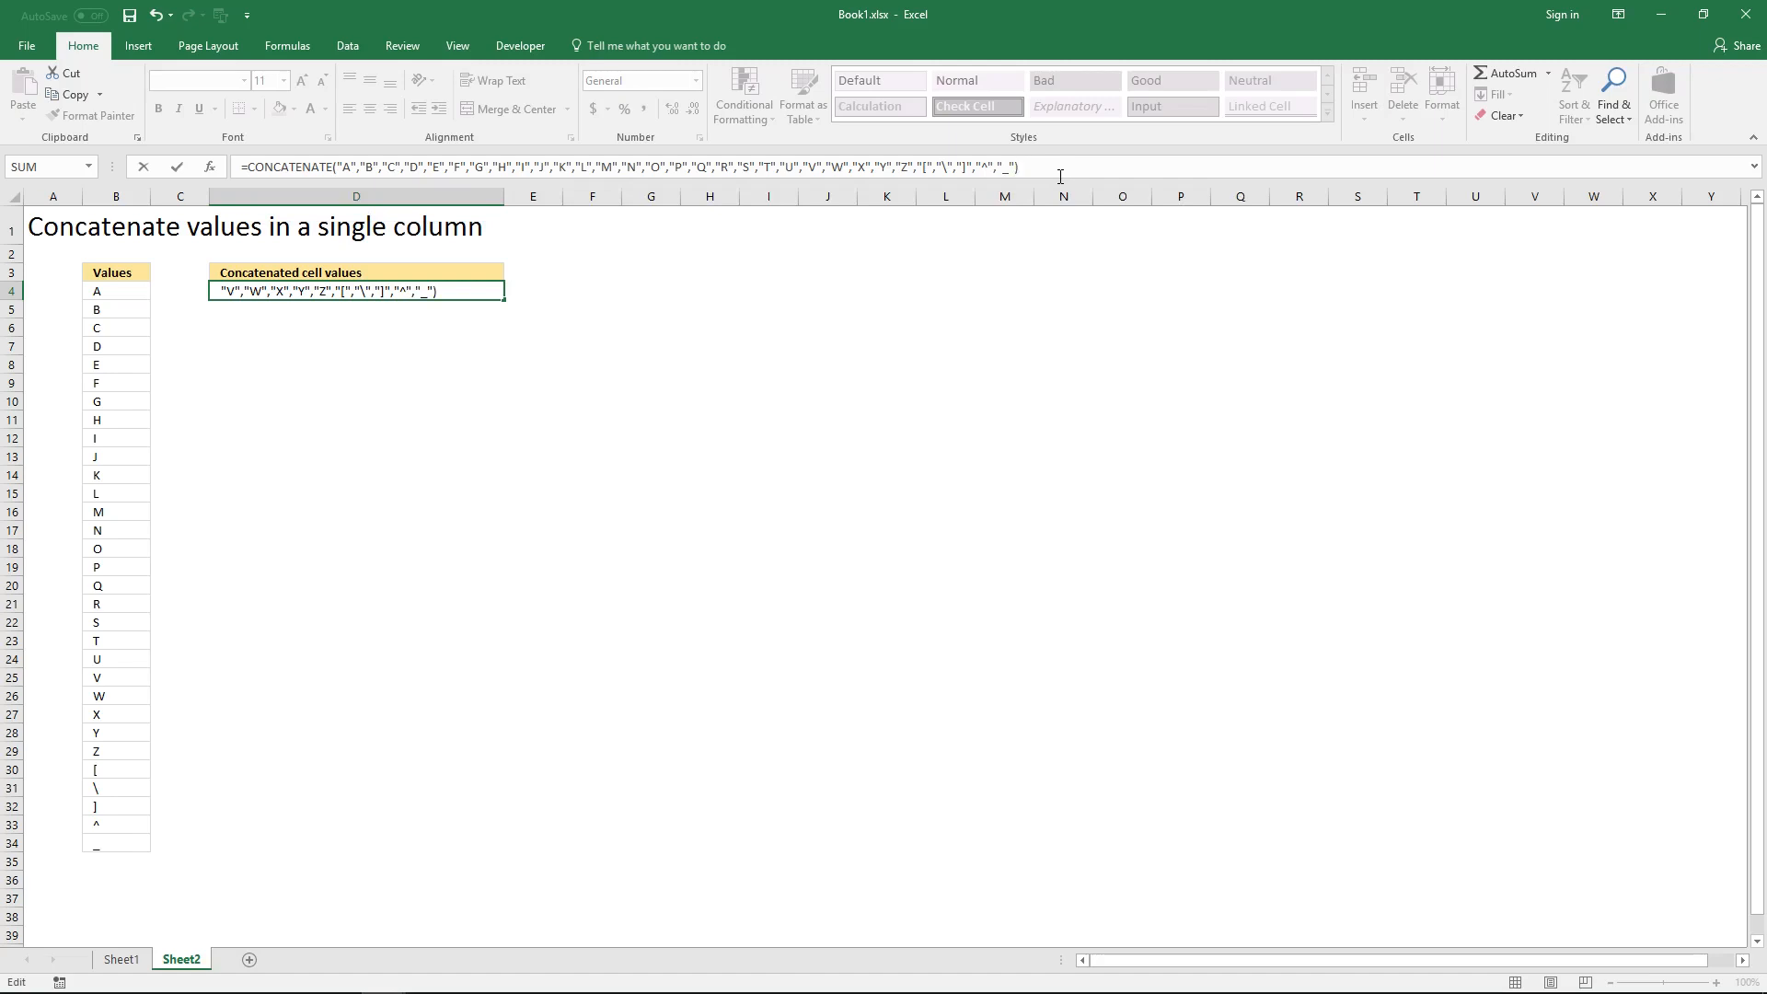
key(Enter)
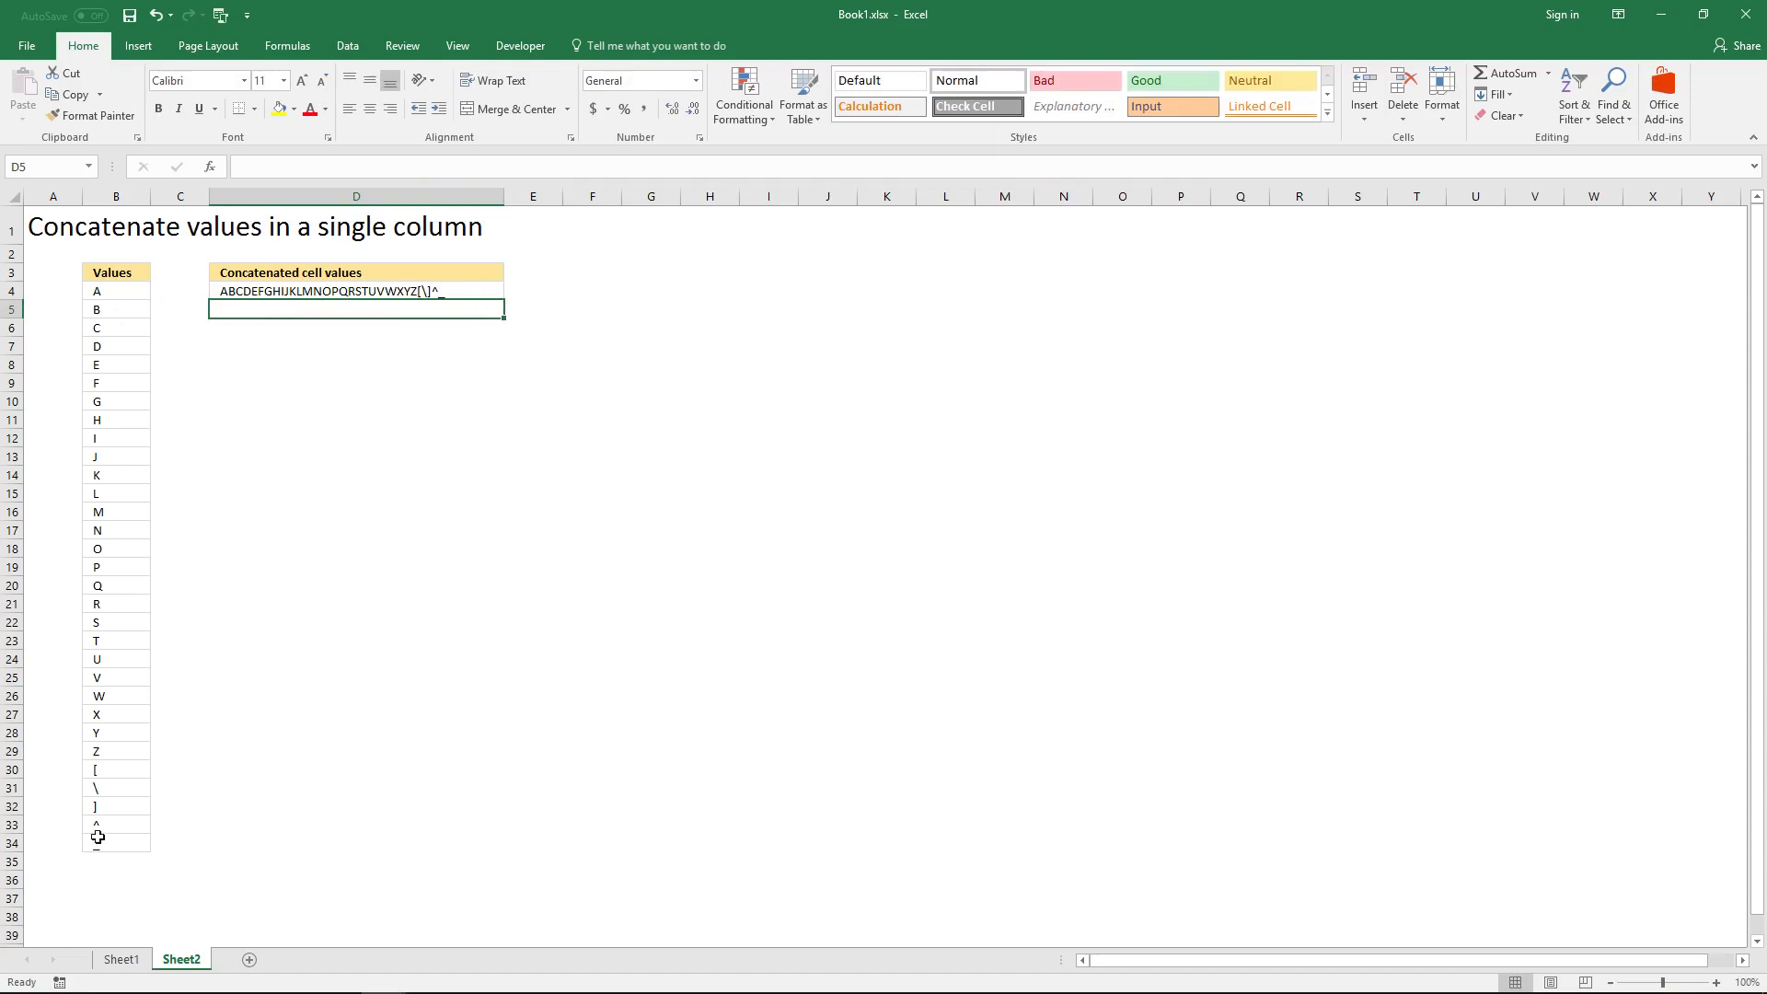
- Select D4 to start rewriting its formula
click(355, 290)
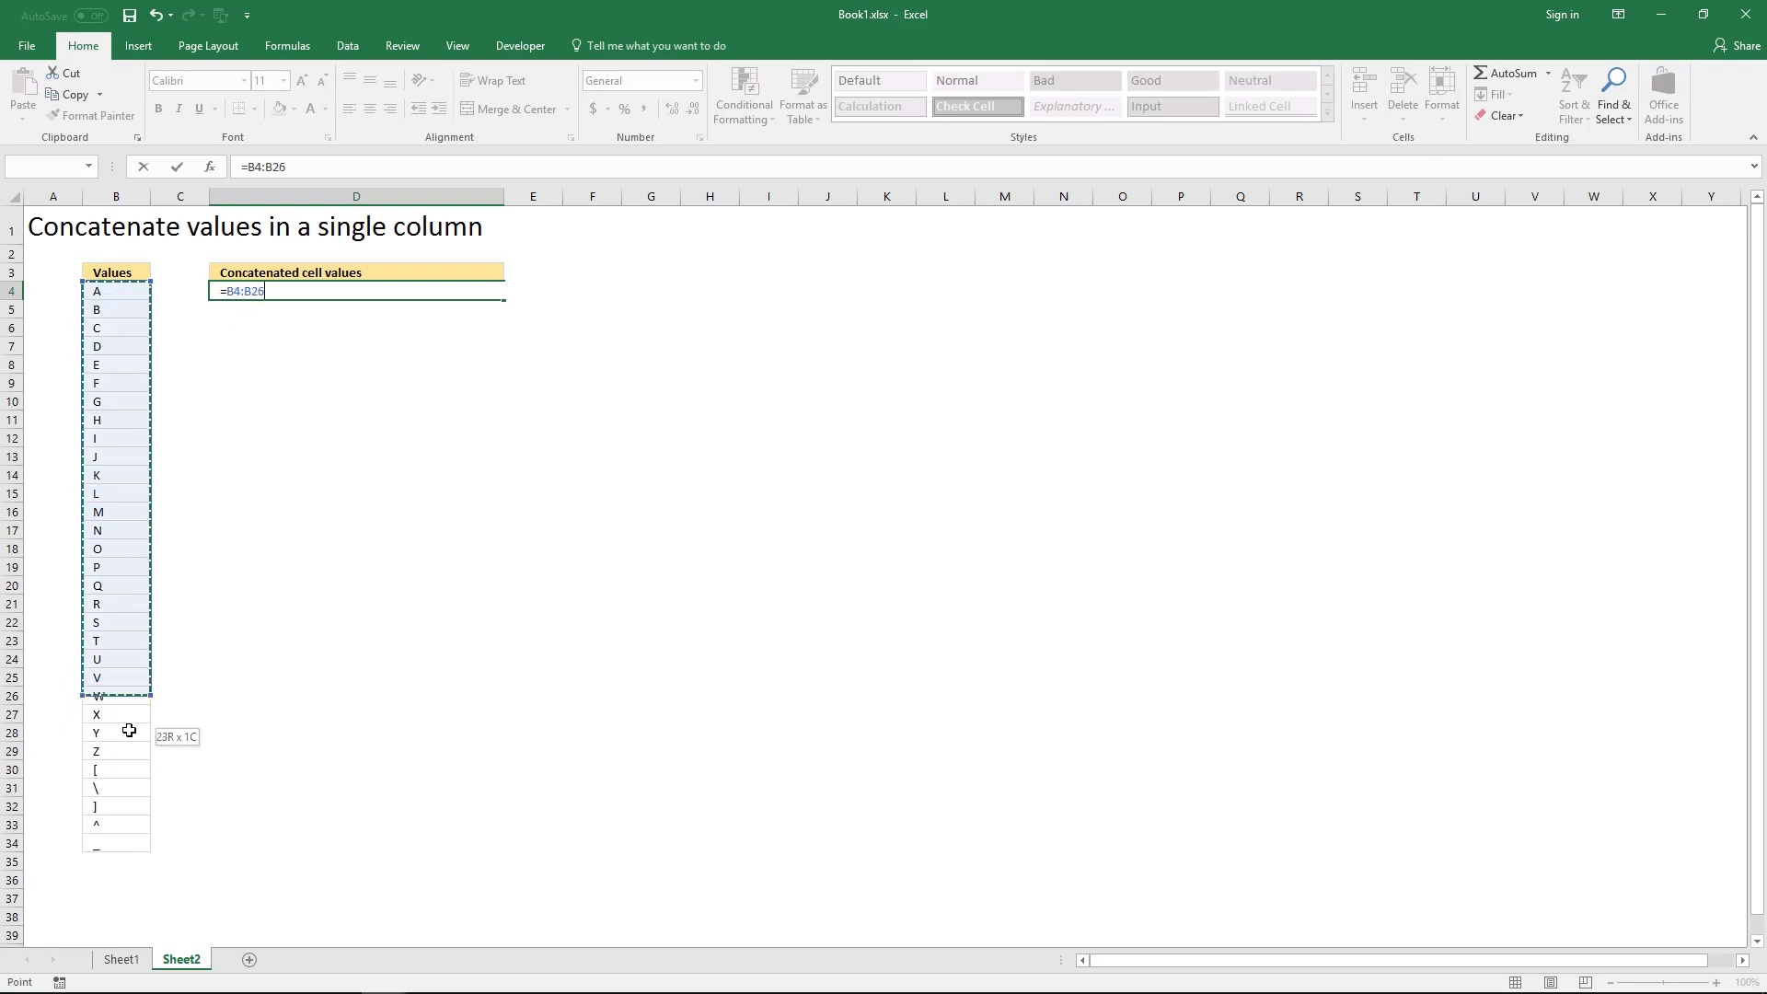
- Enter =B4:B34&" " in D4 as an array constant of space-padded values
drag(116, 696, 116, 824)
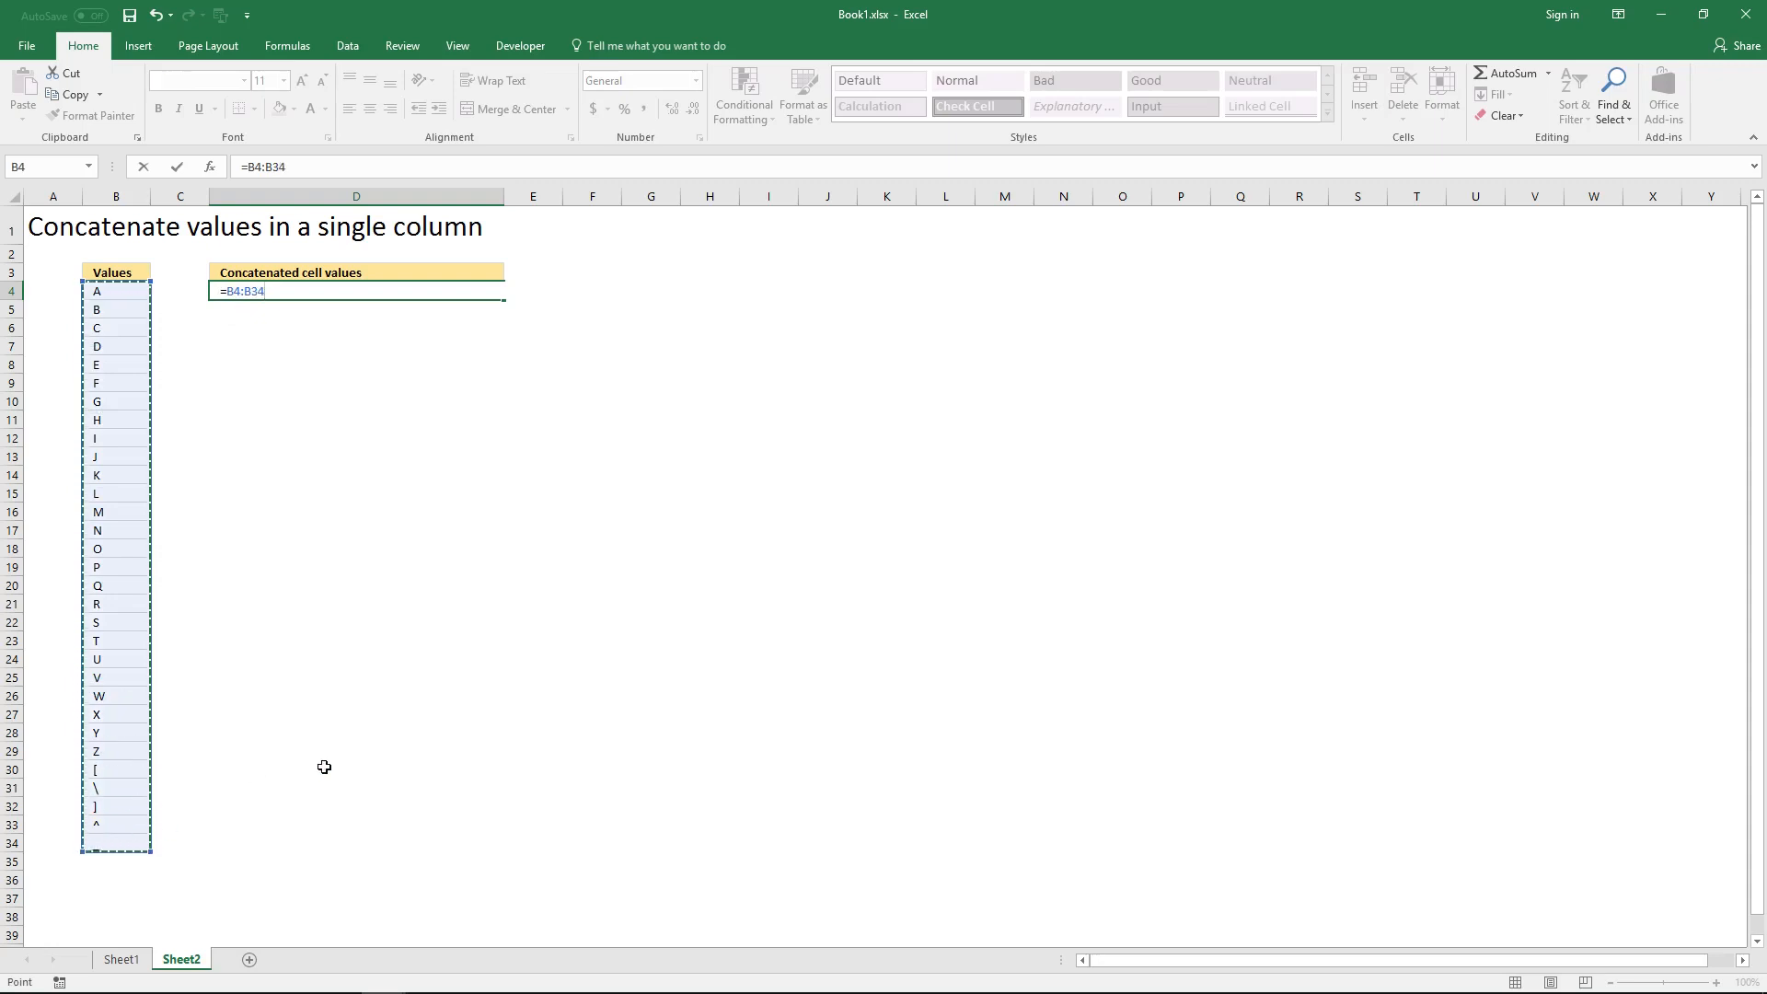
text(&)
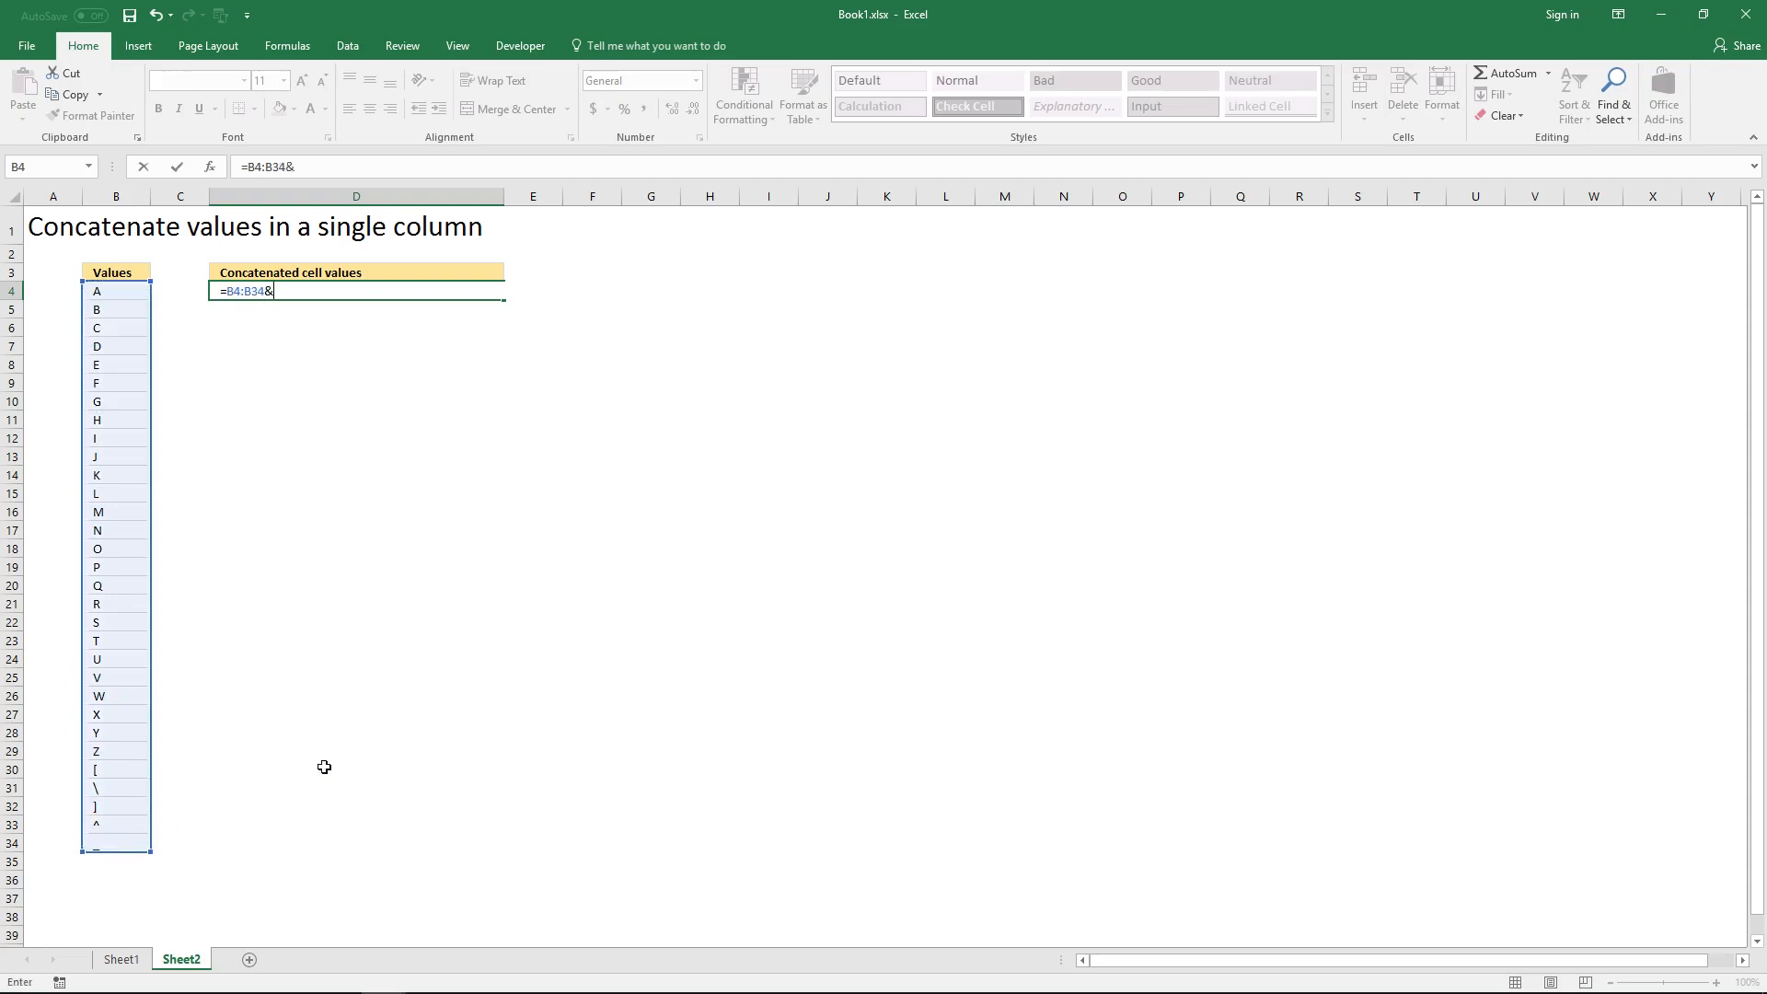
text(")
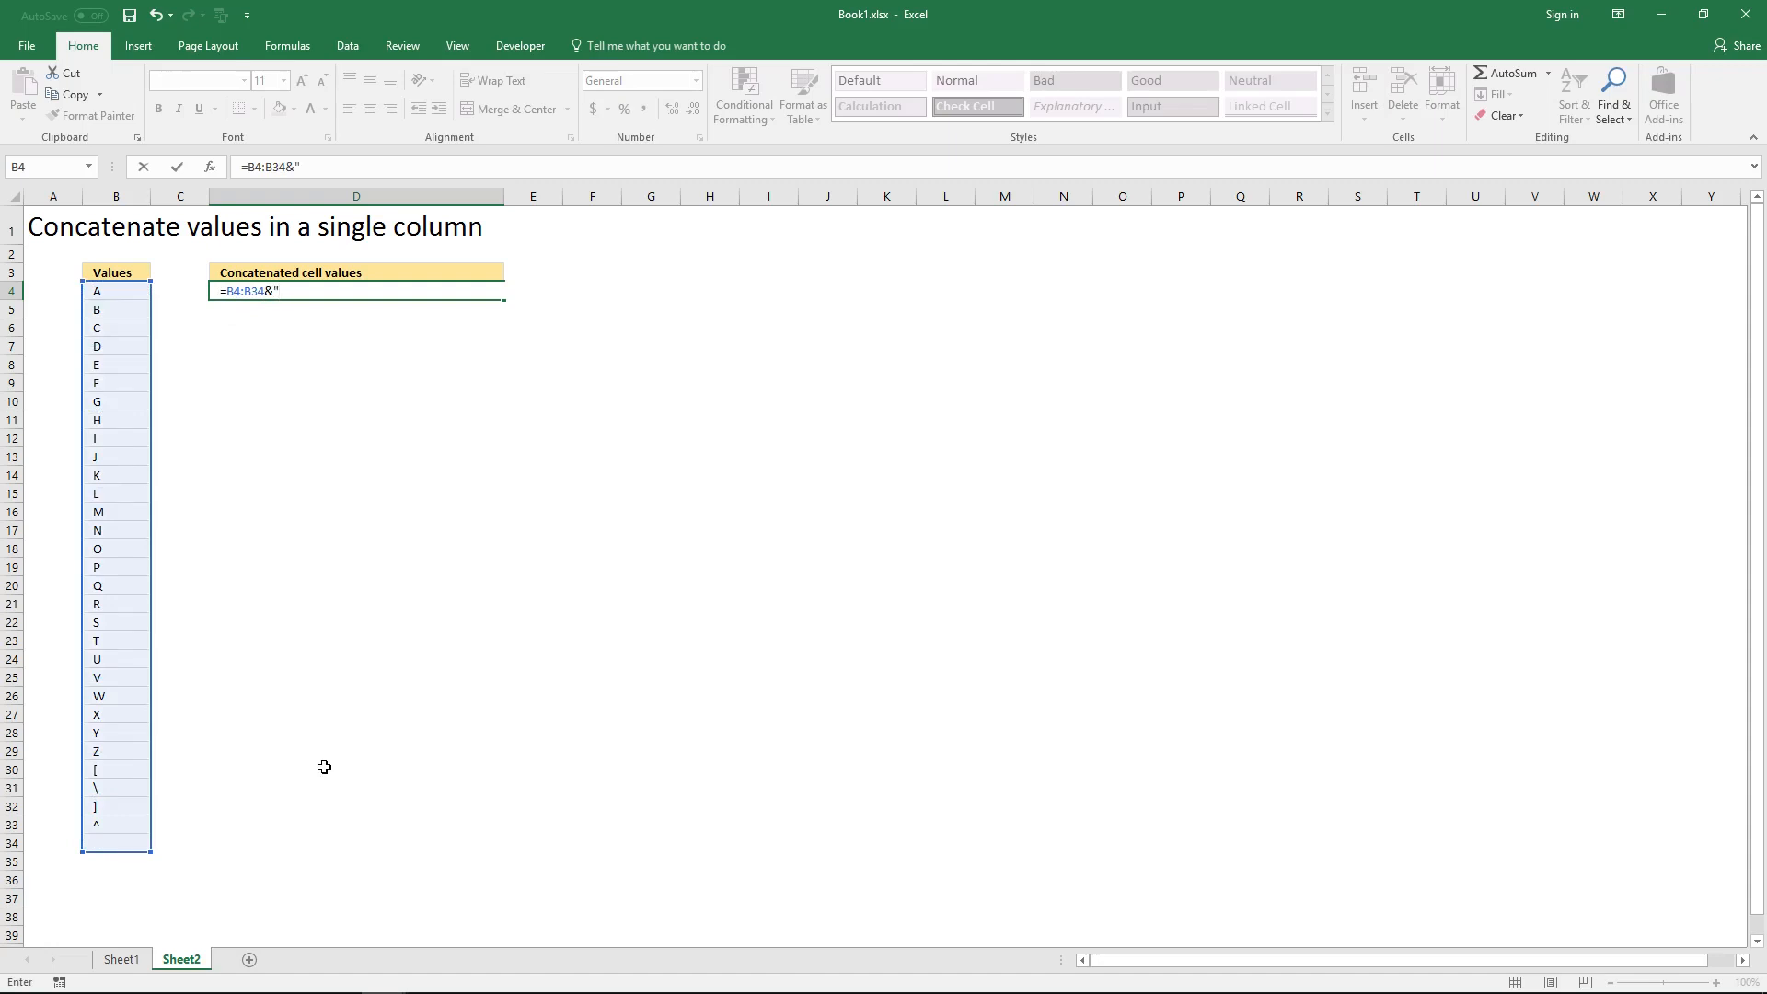
text(" ")
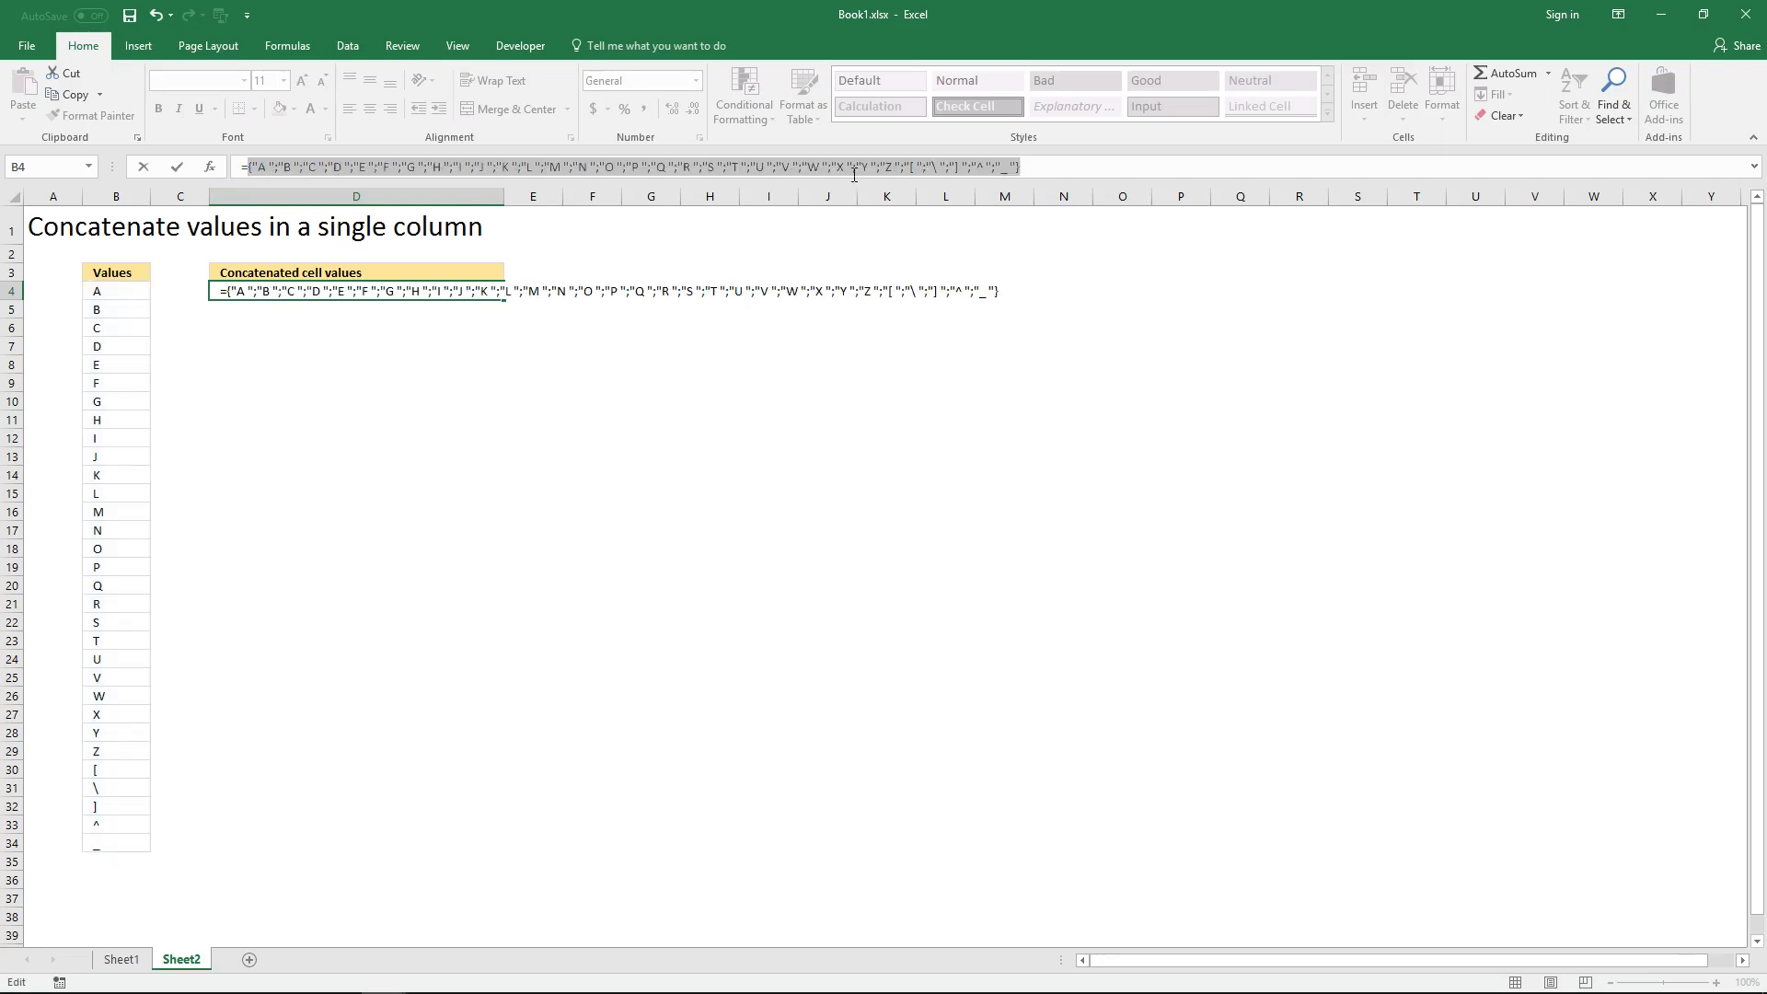
key(Enter)
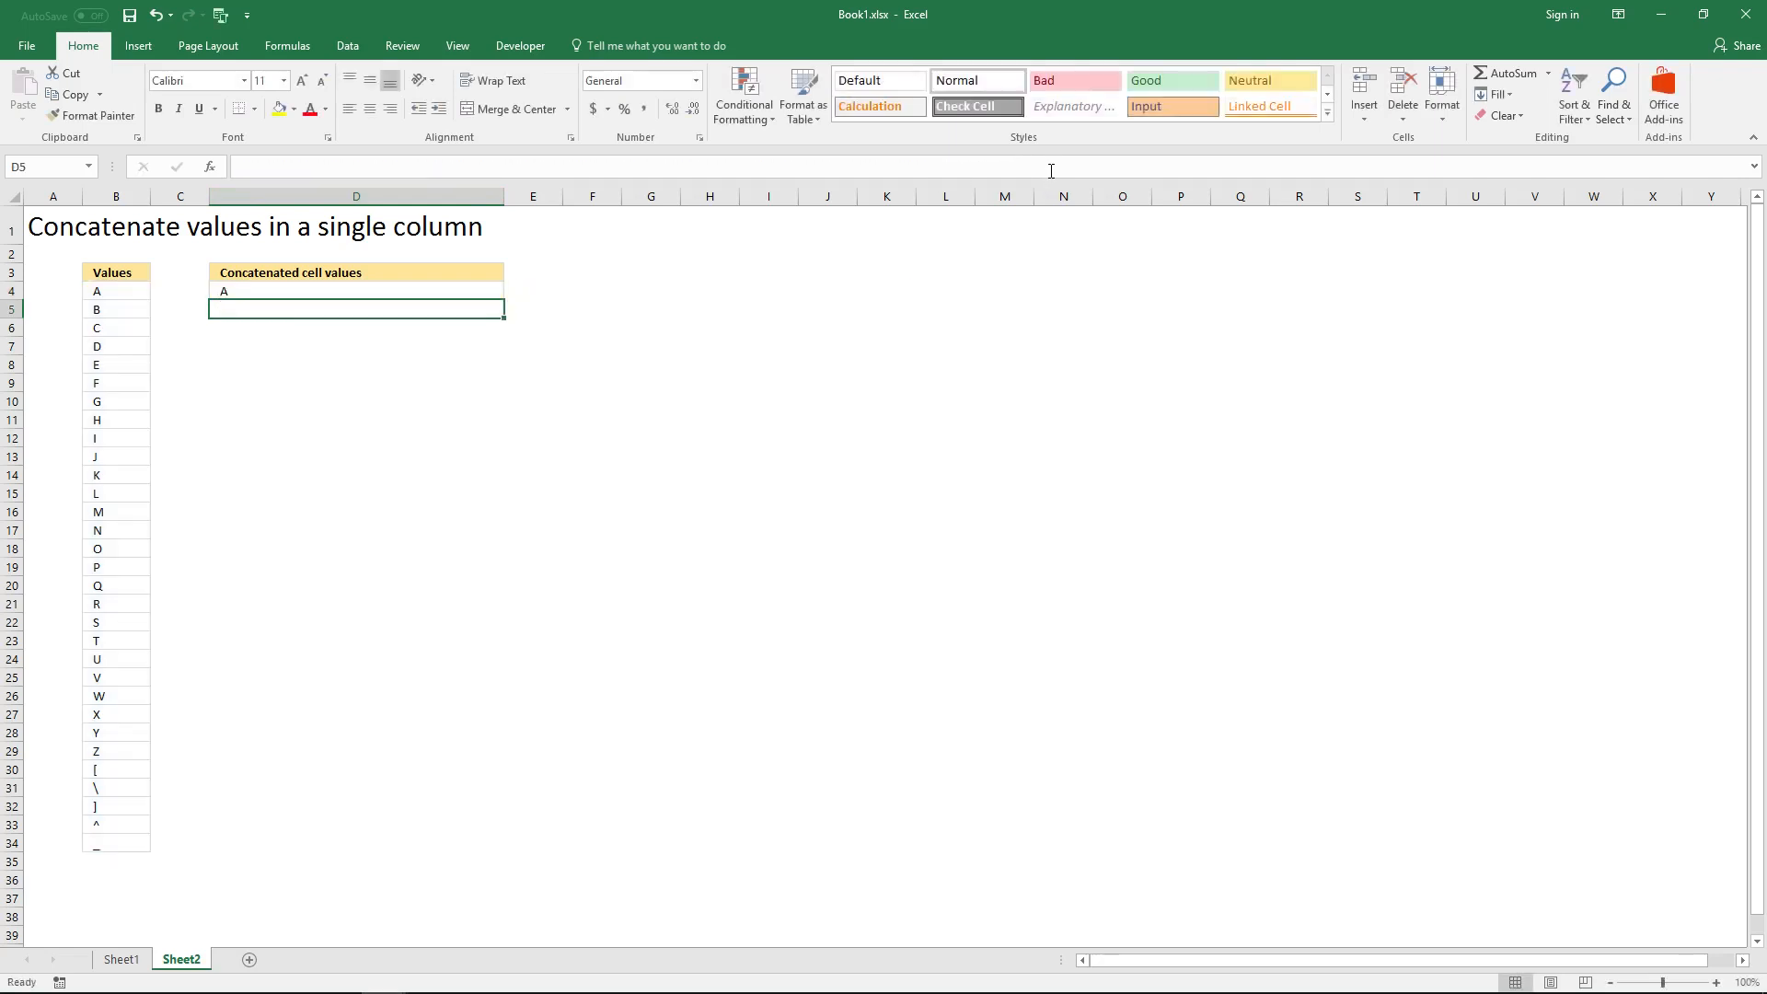
mouse_move(471, 292)
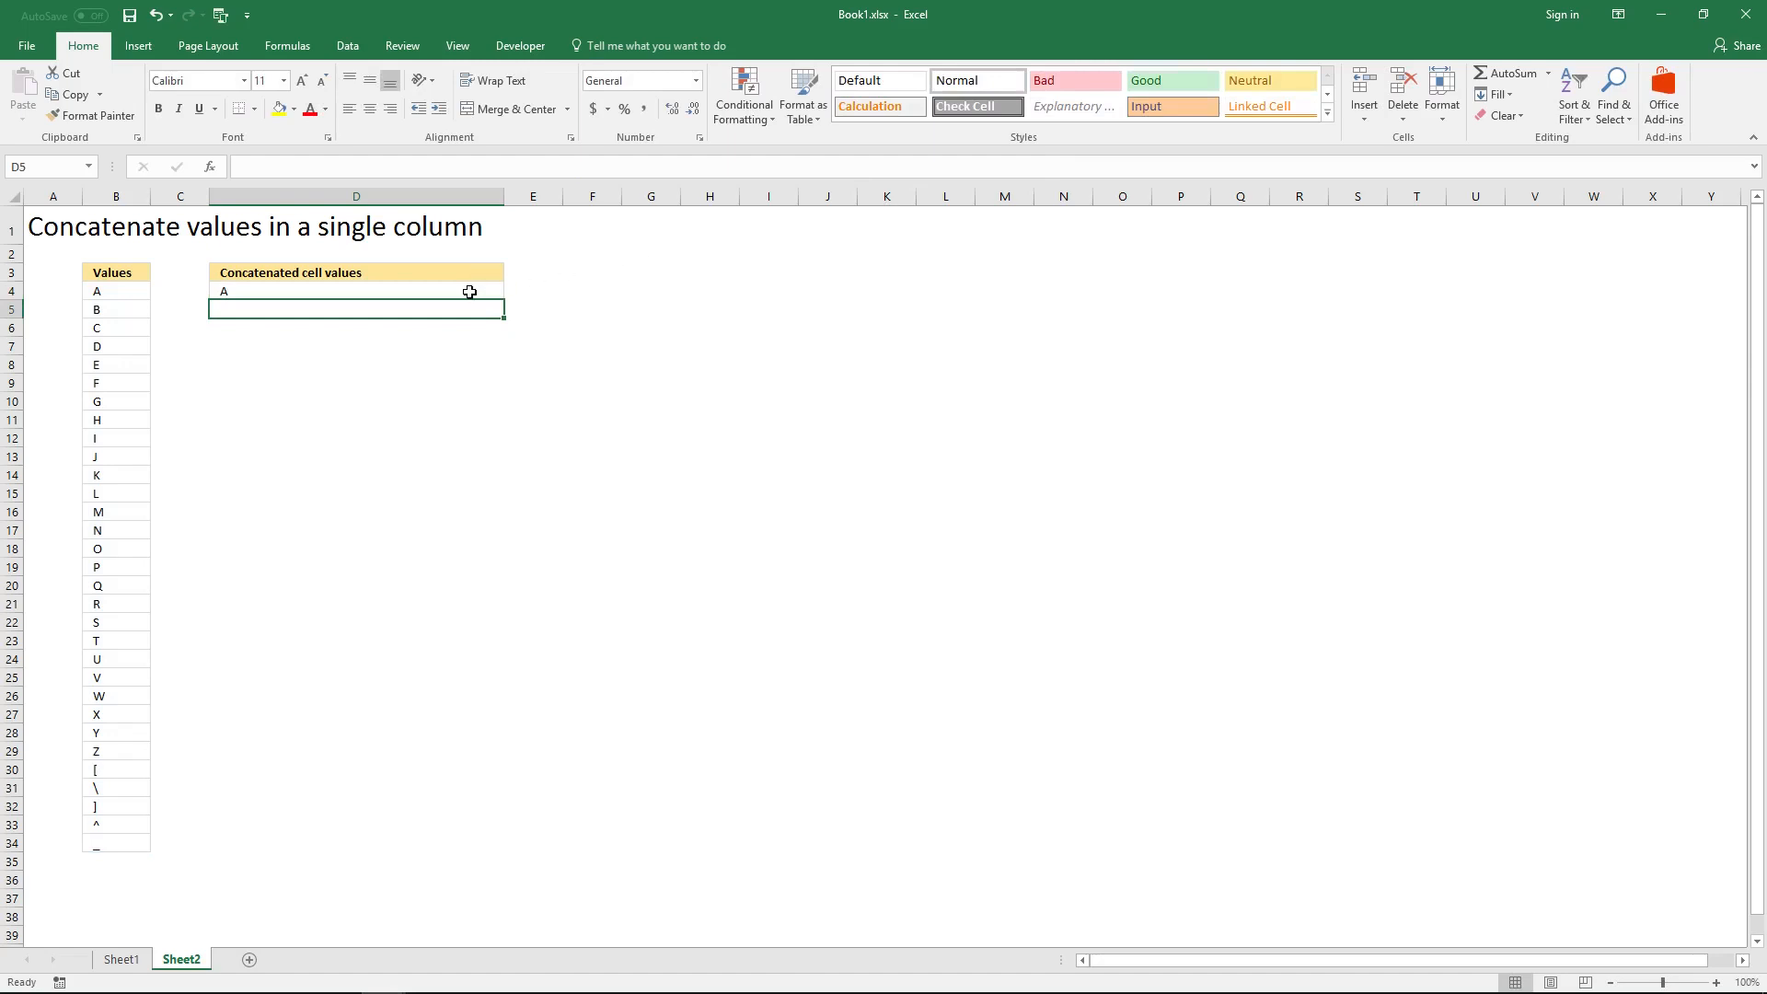
- Reselect D4 and open Home > Find & Select
click(357, 290)
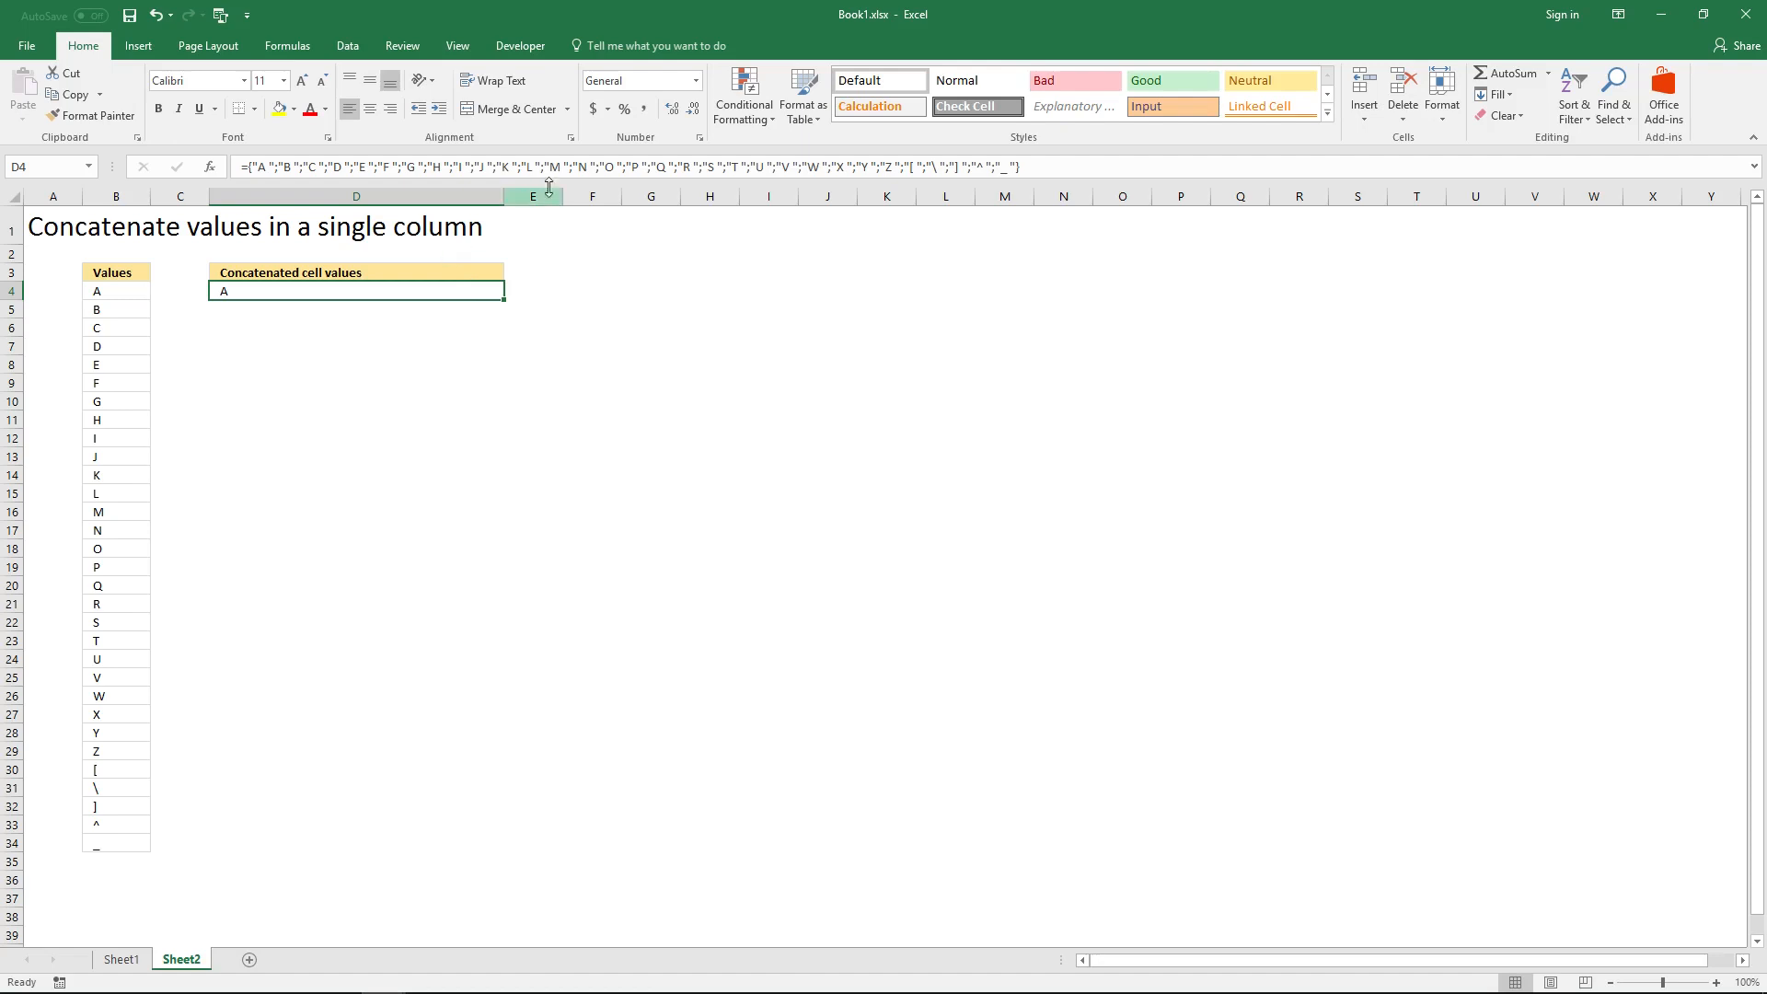
mouse_move(1382, 129)
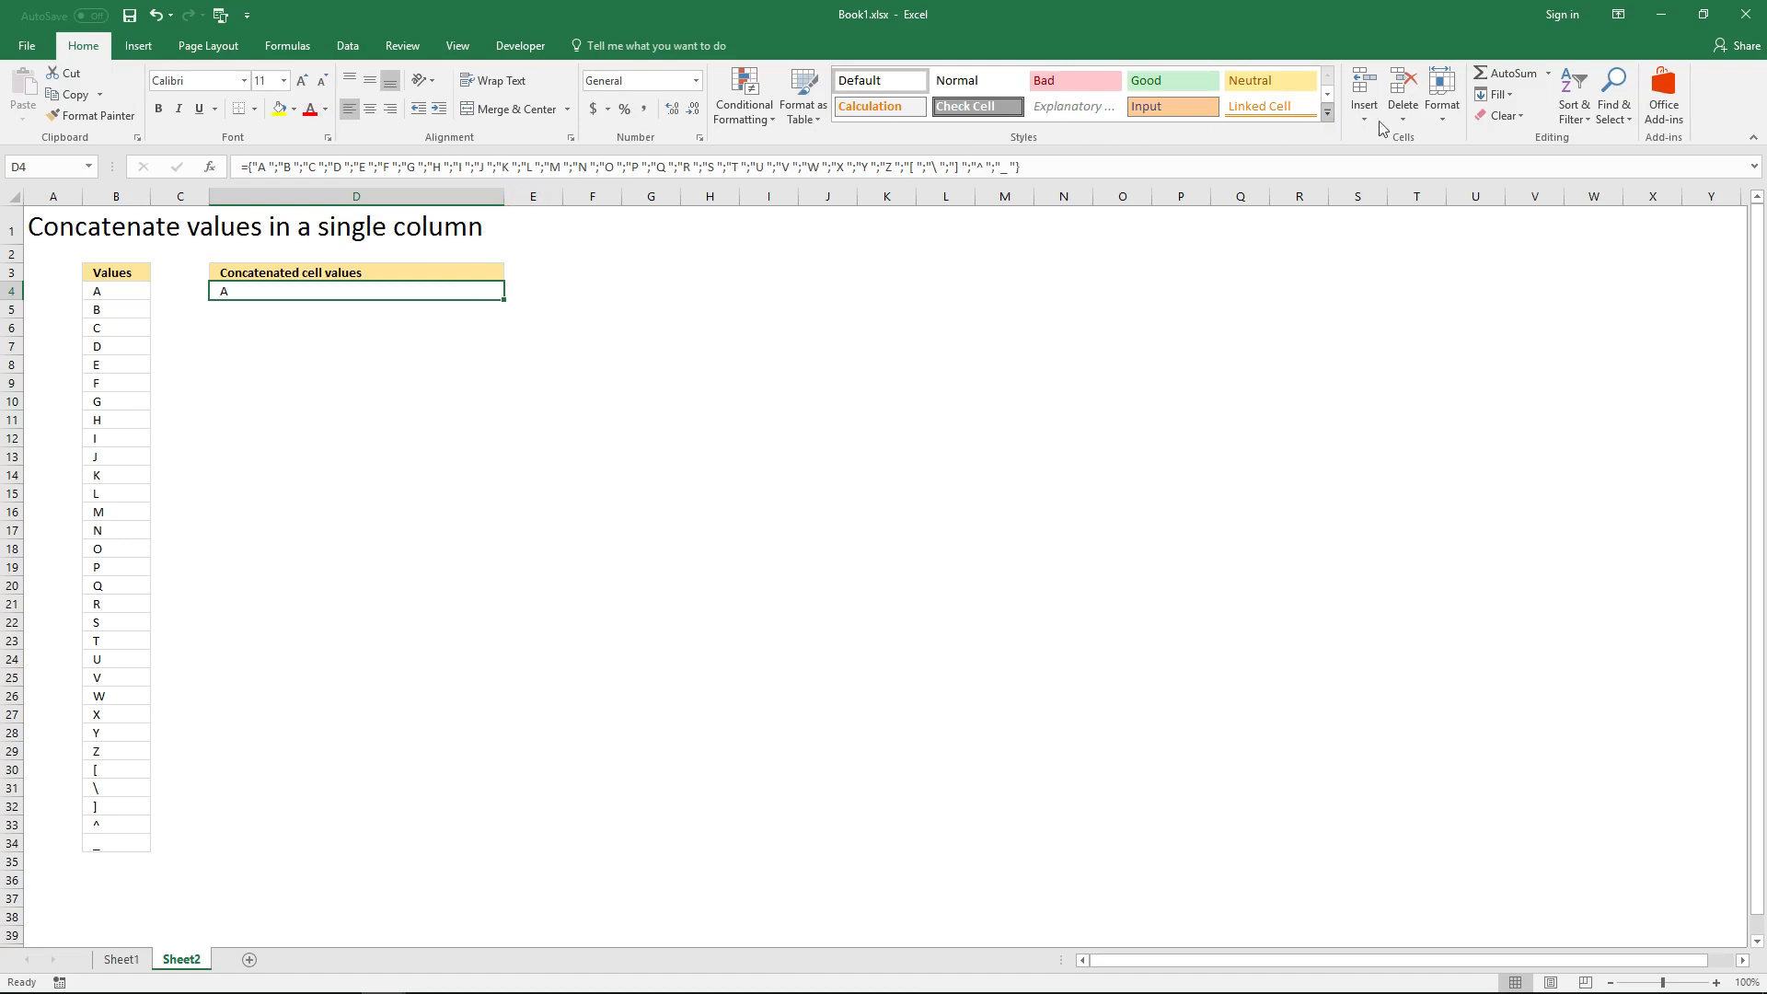
click(1614, 87)
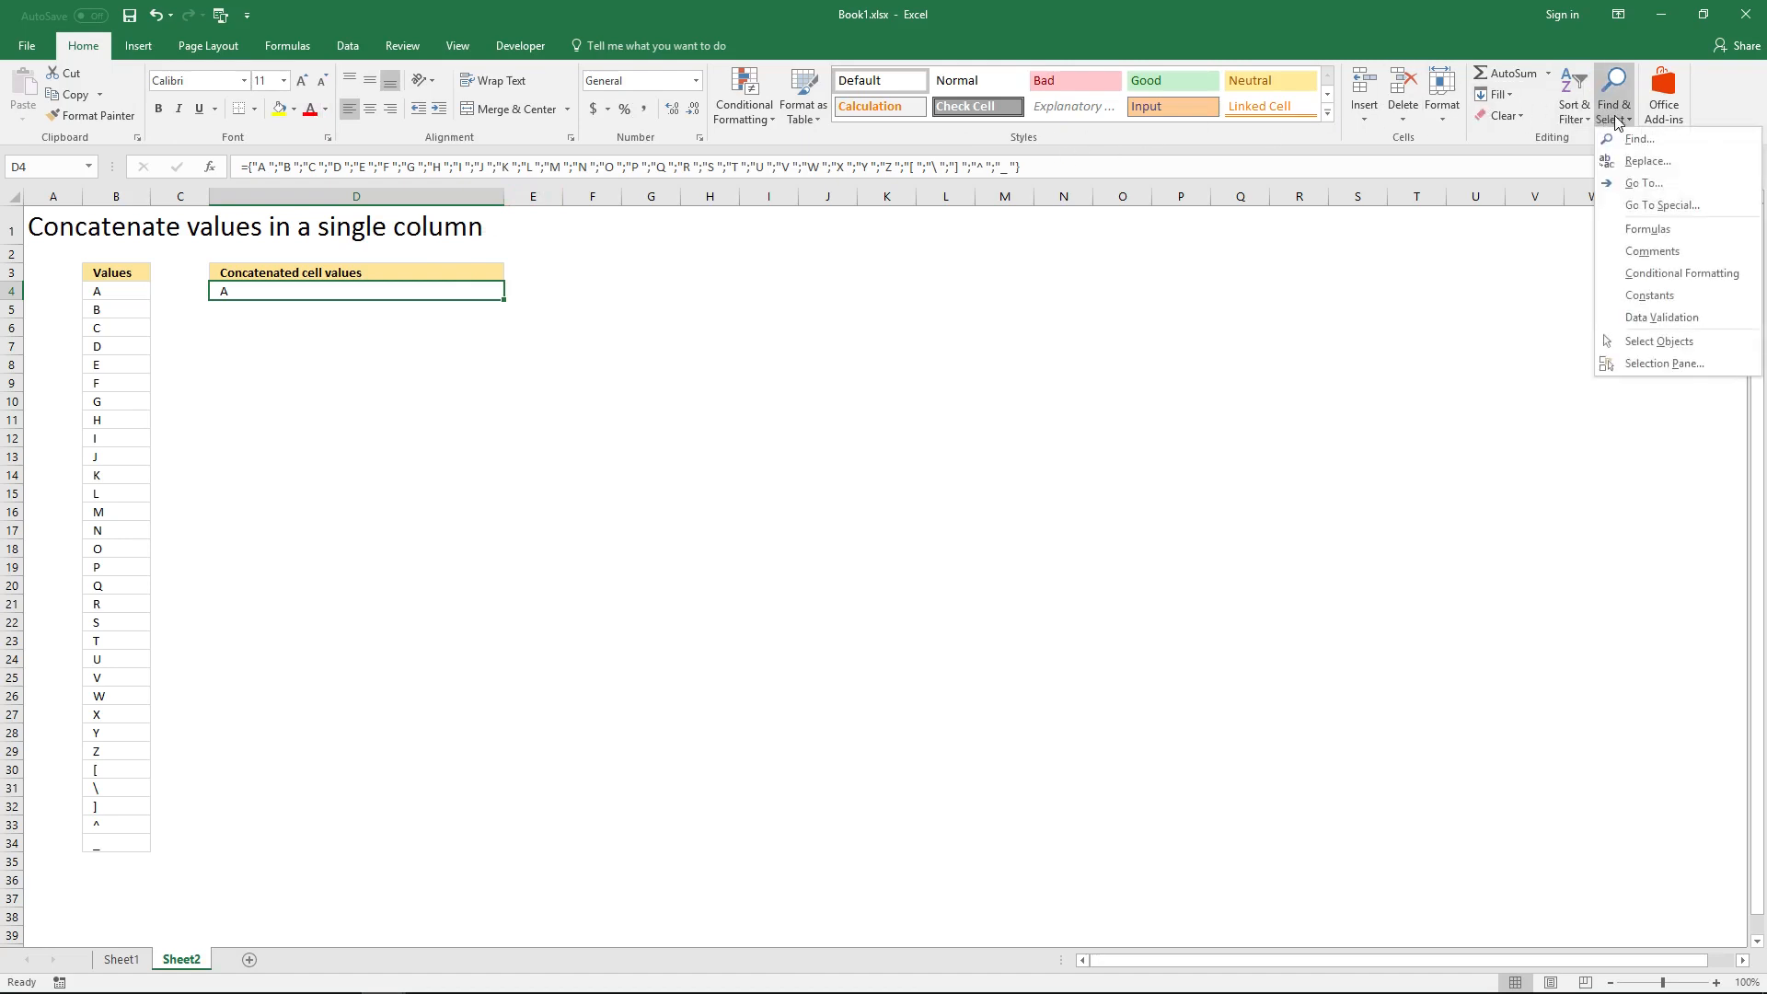
mouse_move(1647, 161)
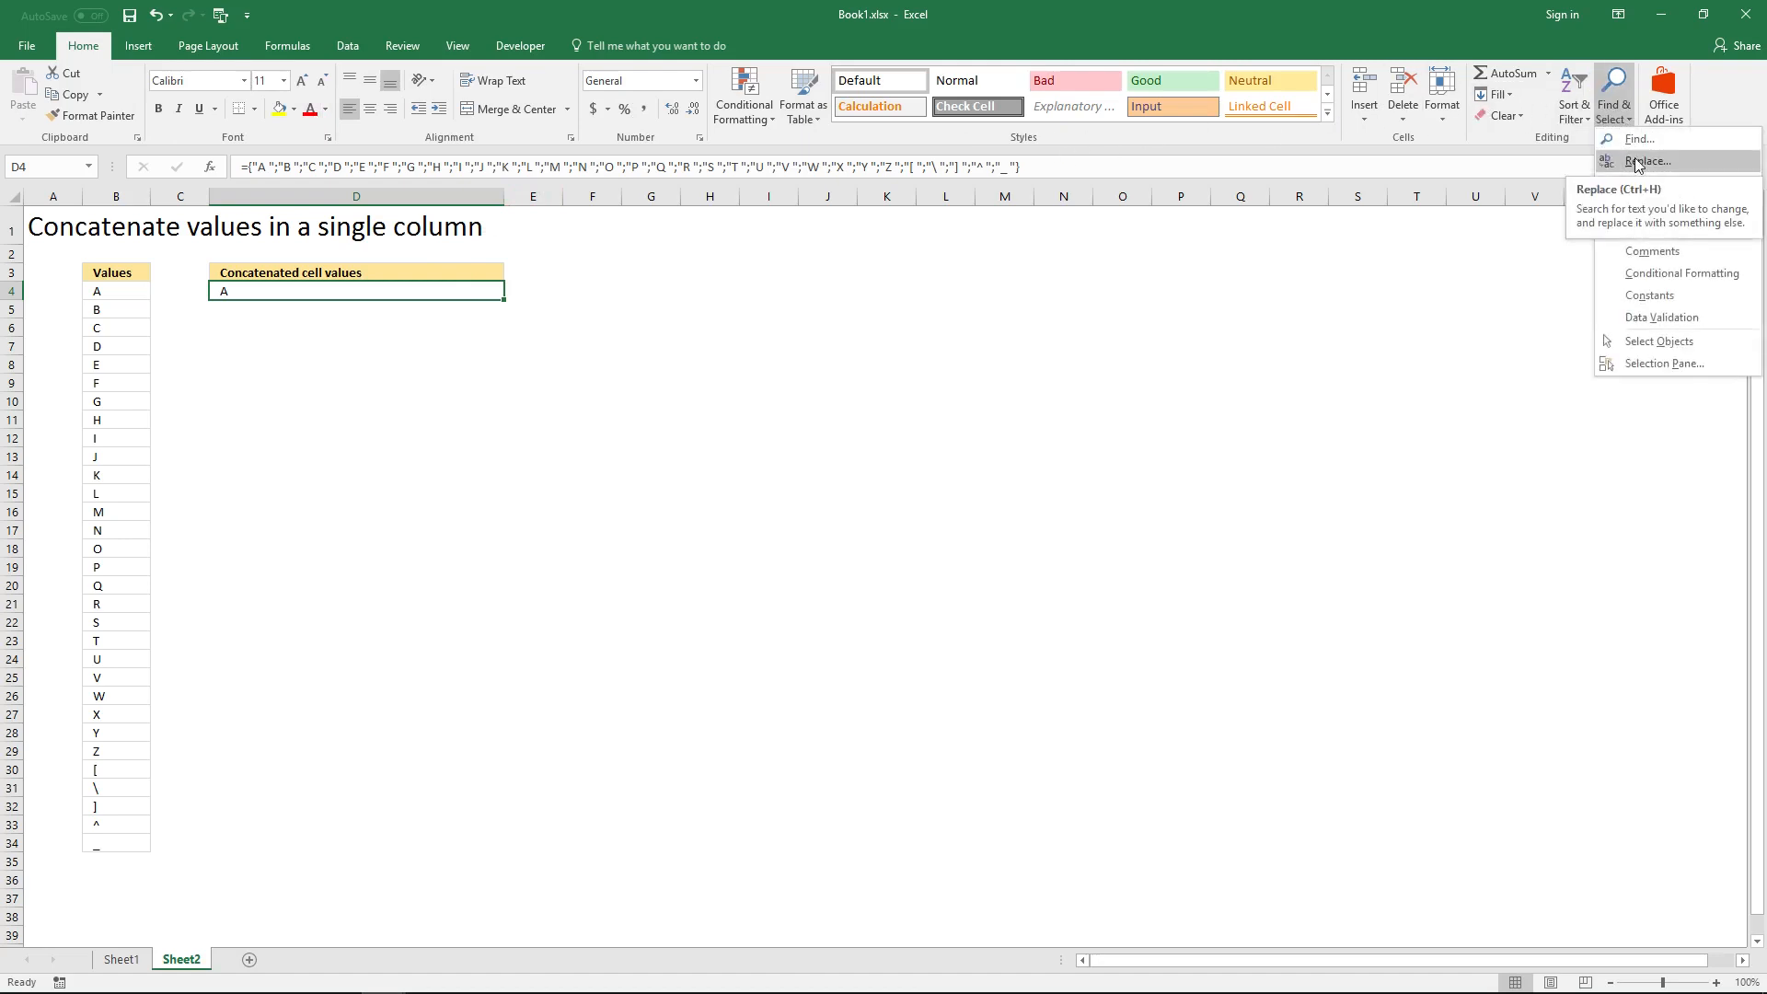
- Replace semicolons with commas in D4's space-padded array via Replace All
click(1648, 161)
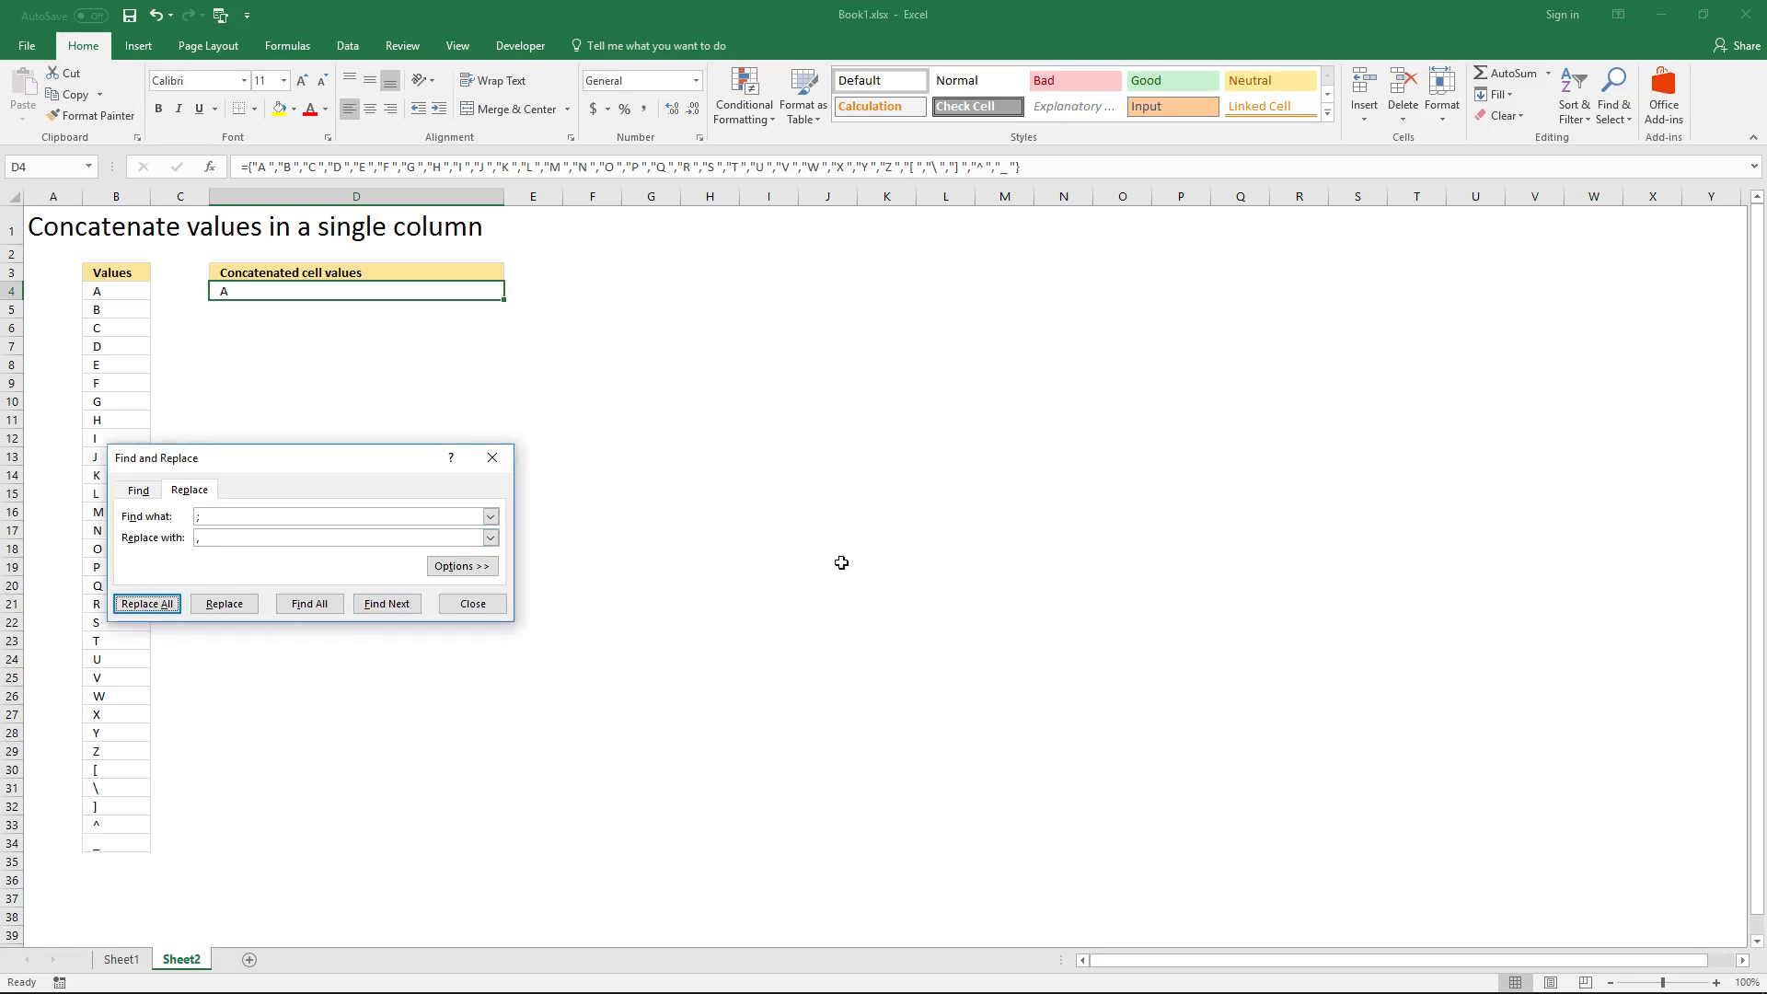
mouse_move(473, 604)
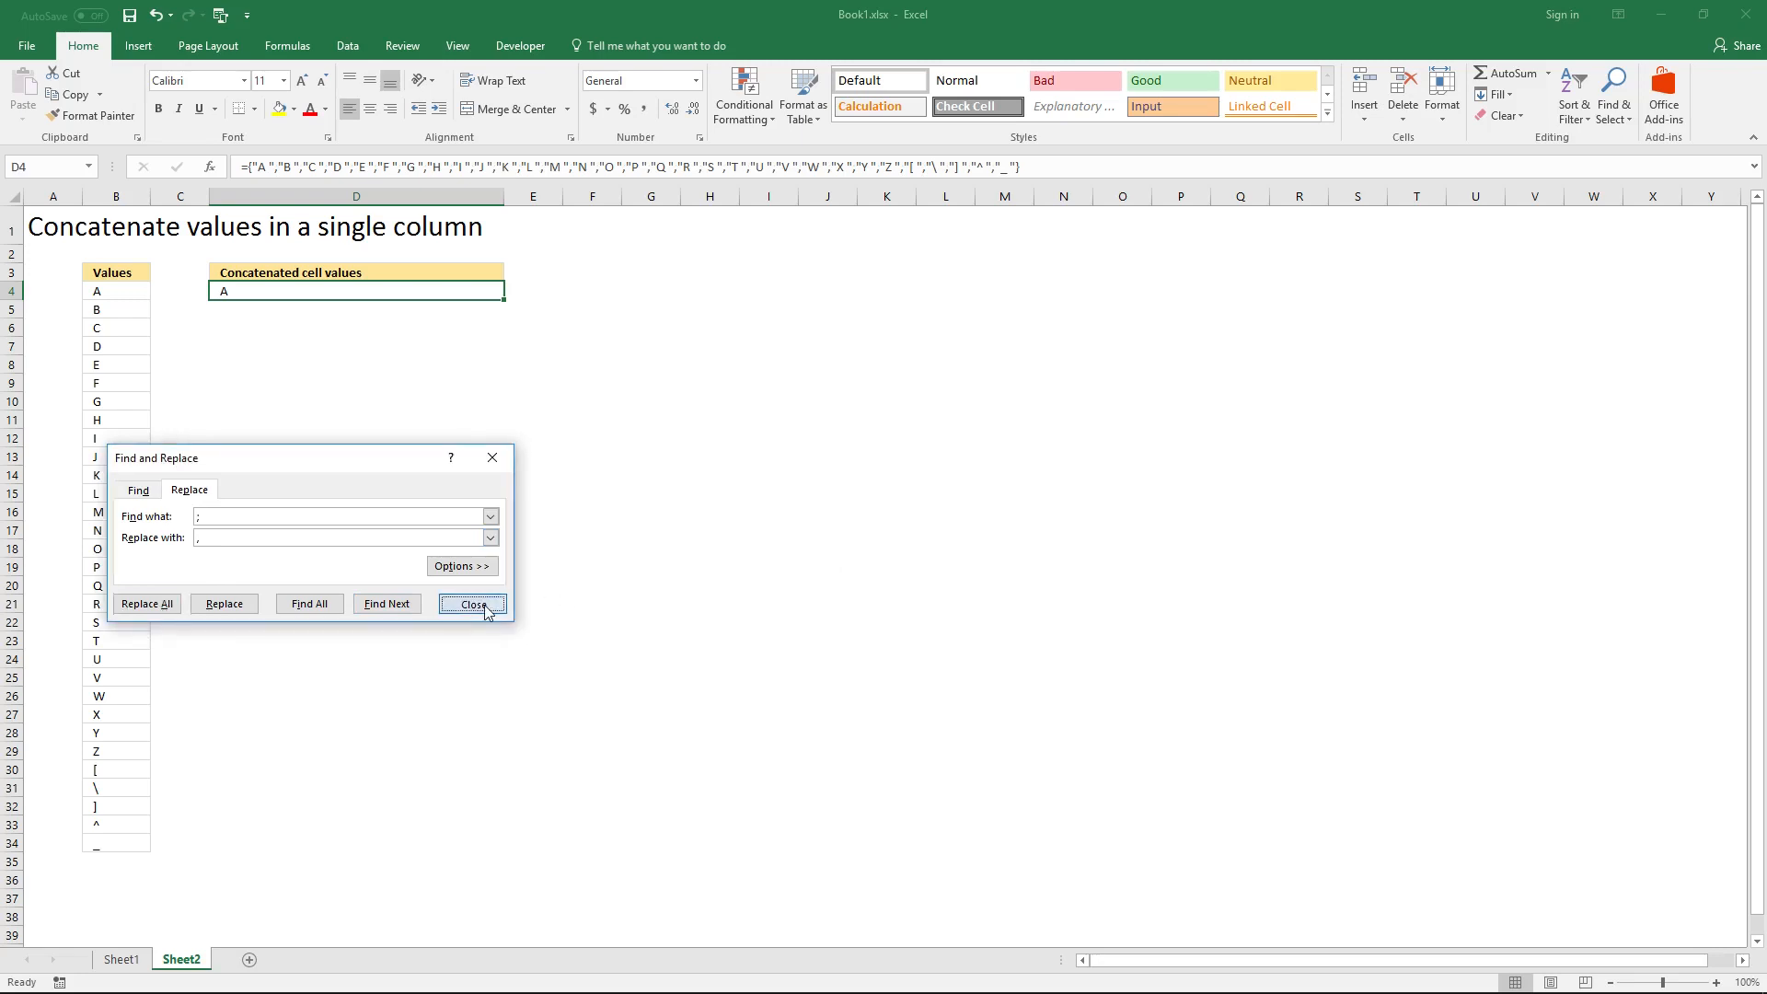
click(473, 604)
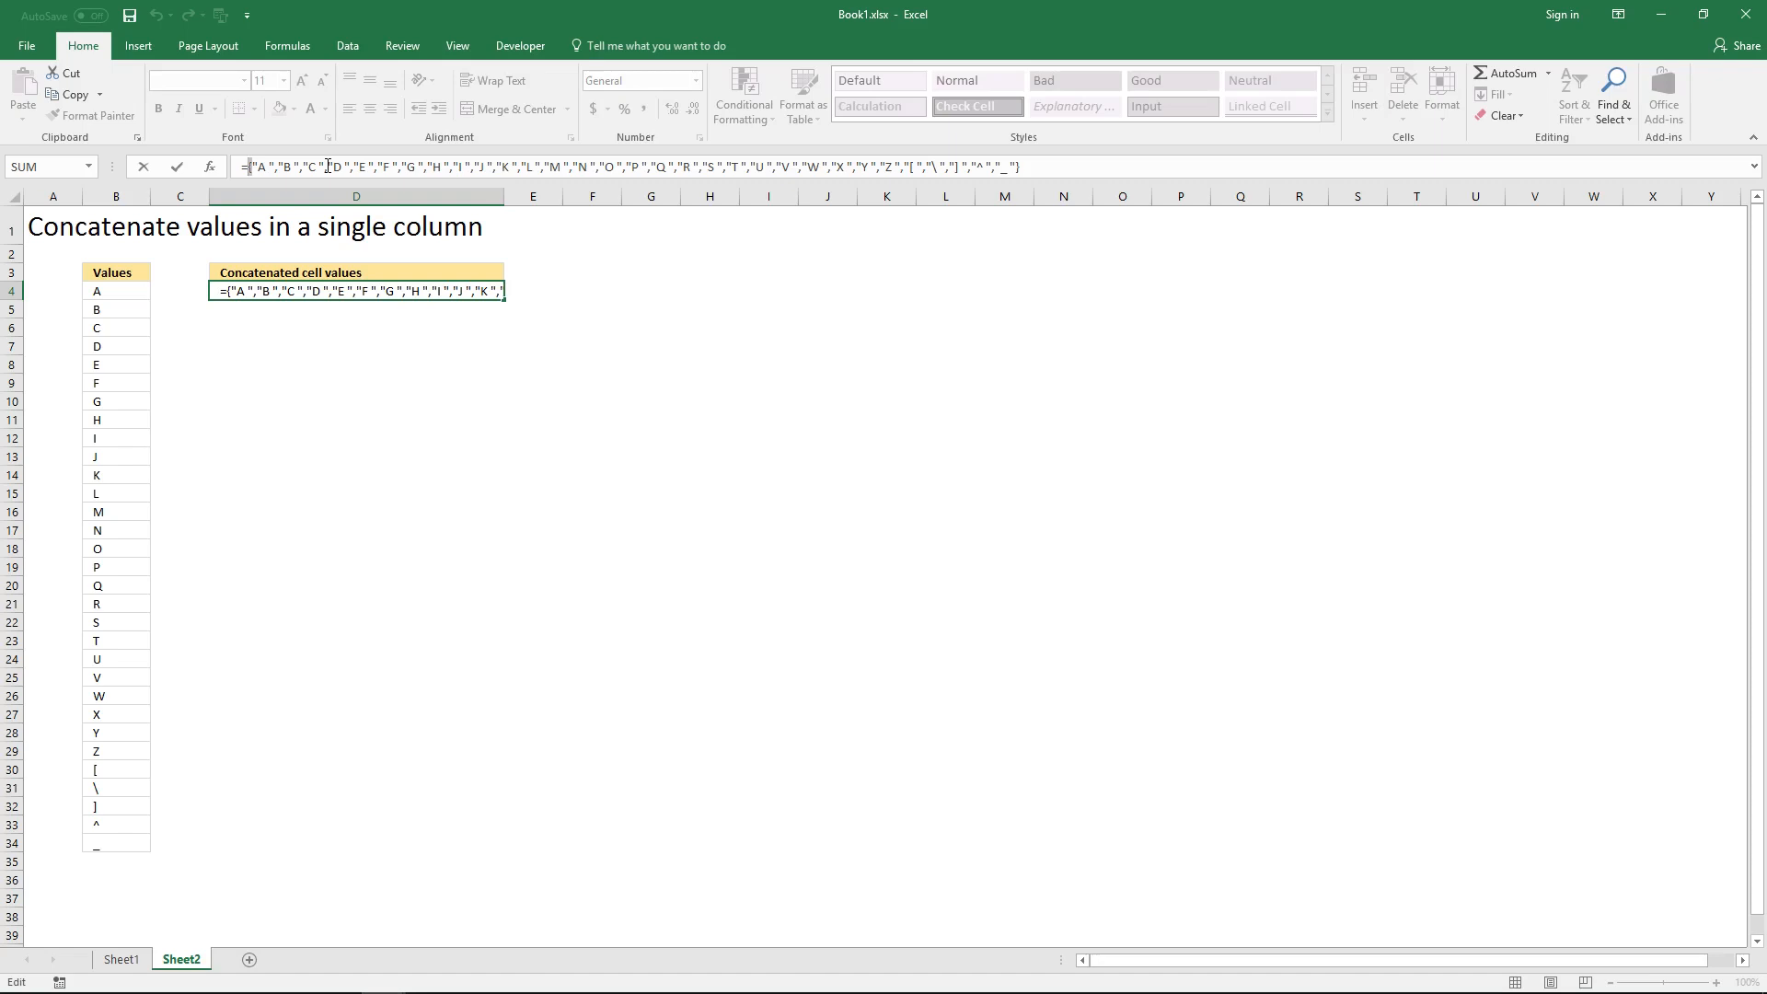
- Wrap D4's space-padded array in CONCATENATE() and check the resulting formula
text(CONCATENATE()
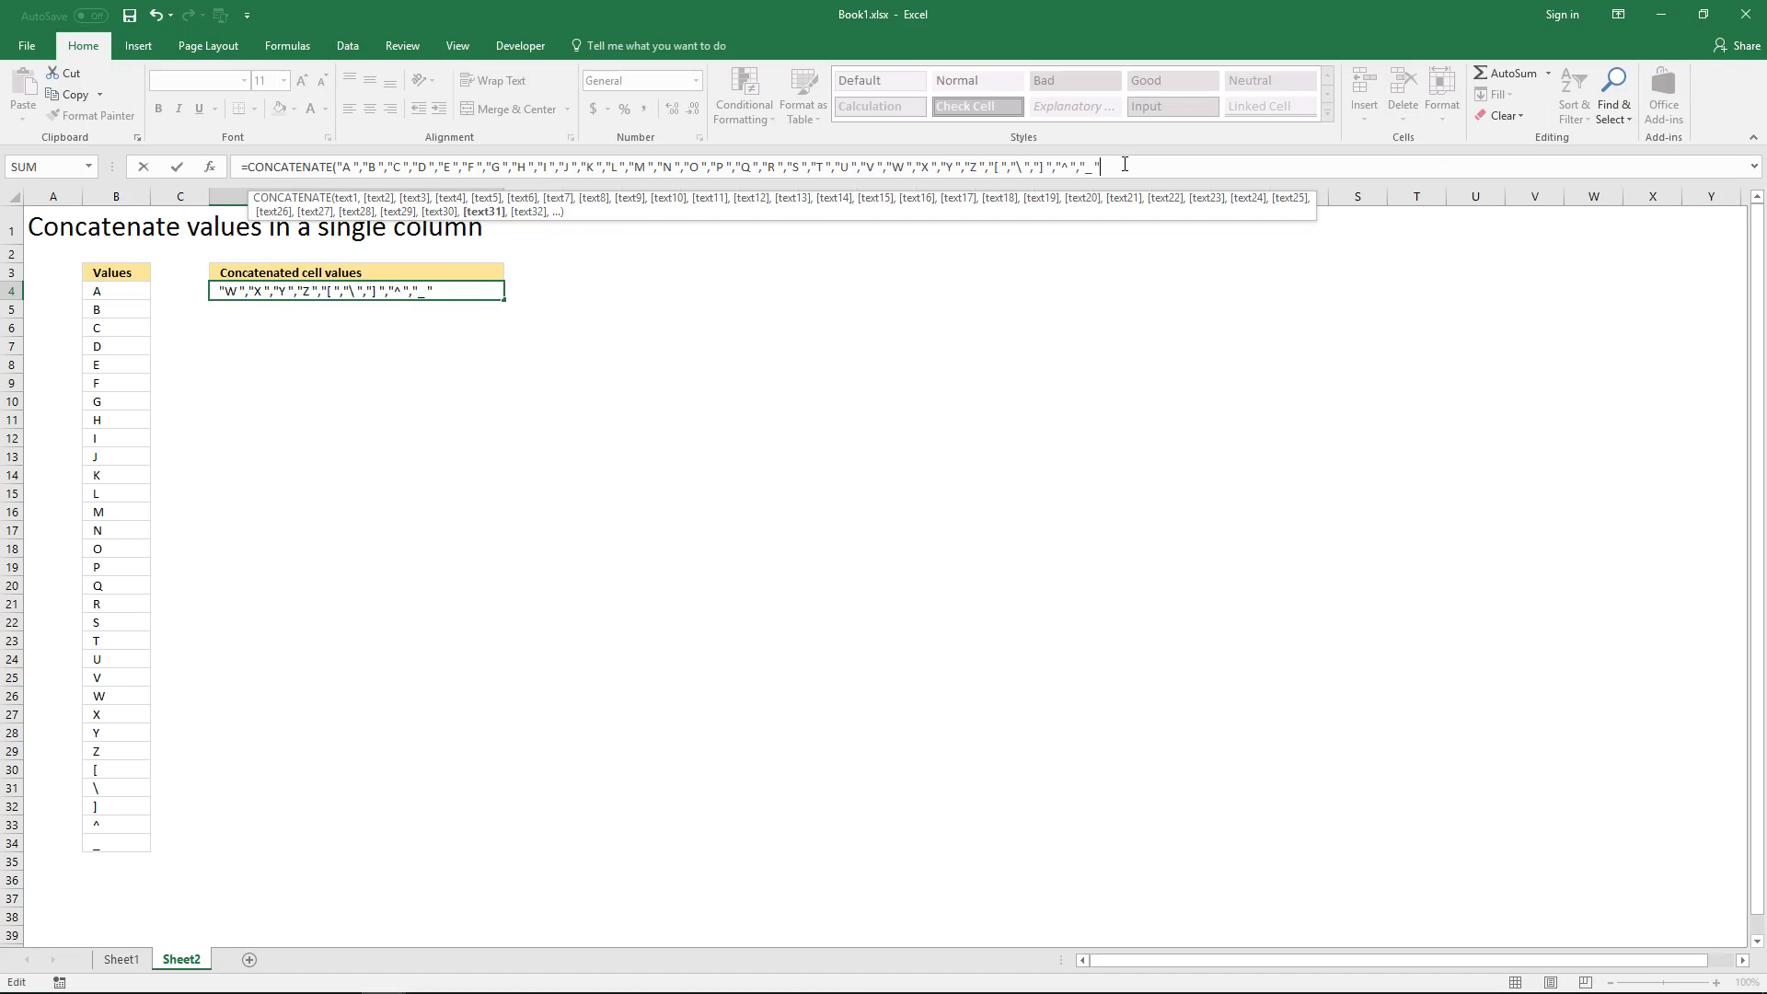
text())
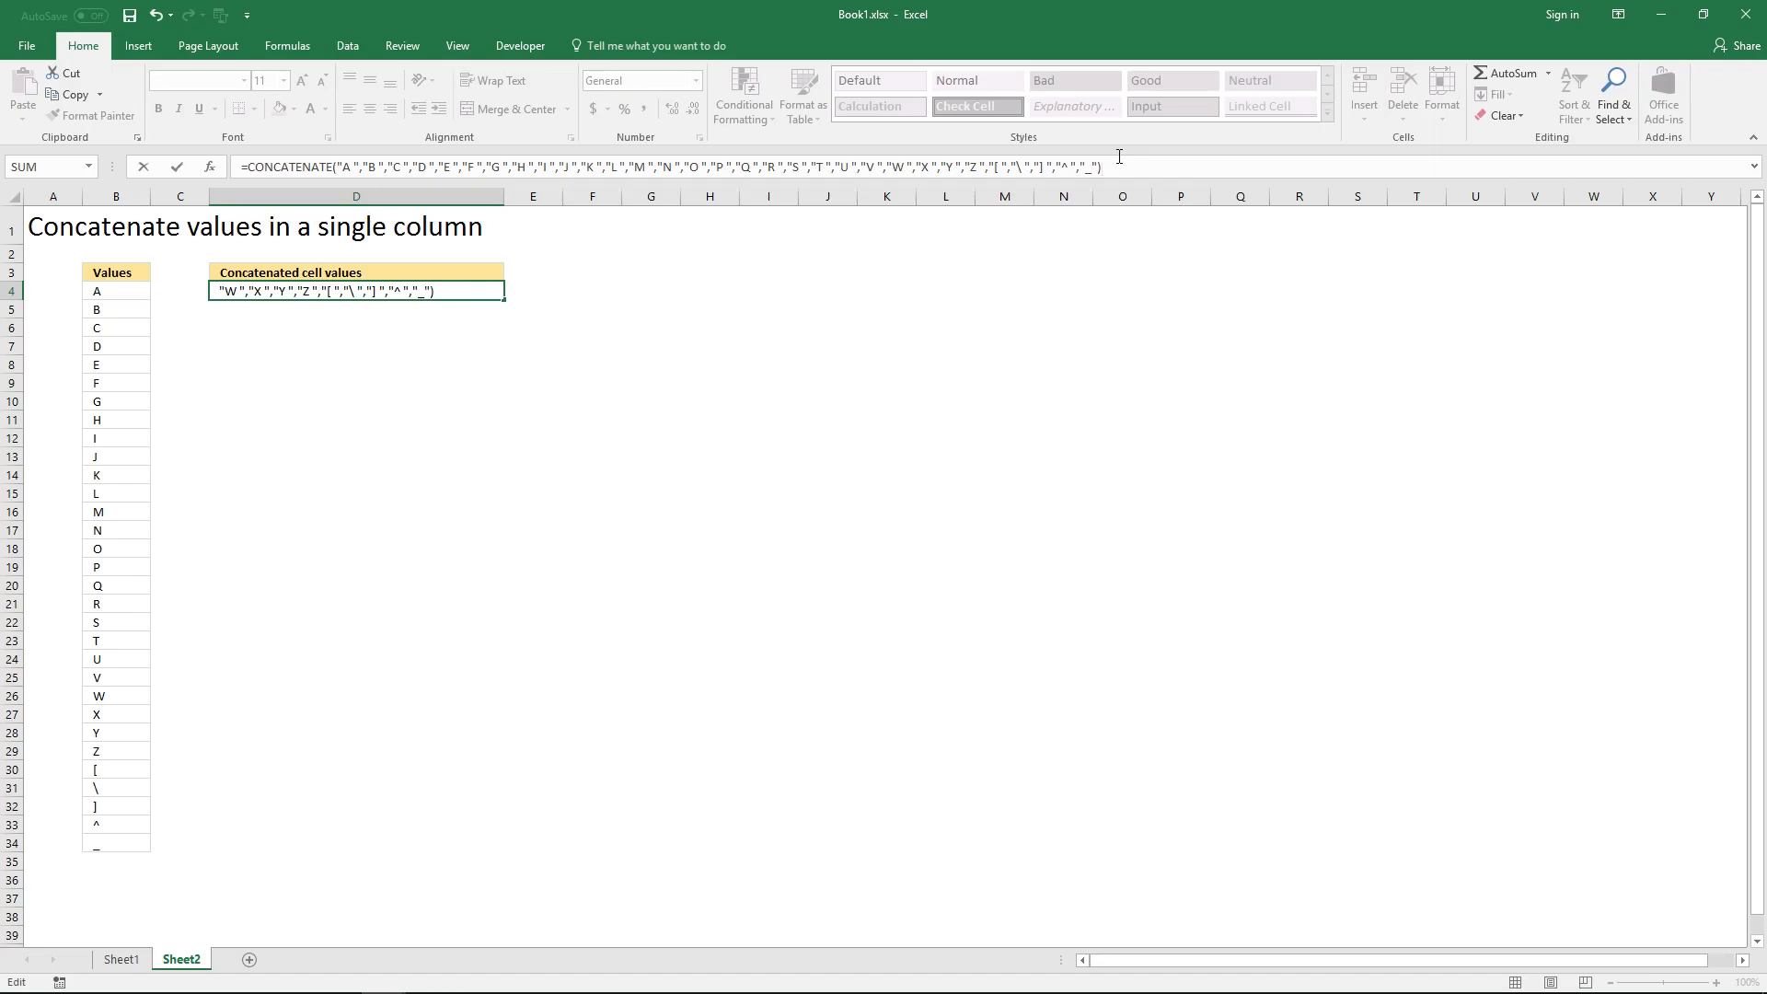
key(Enter)
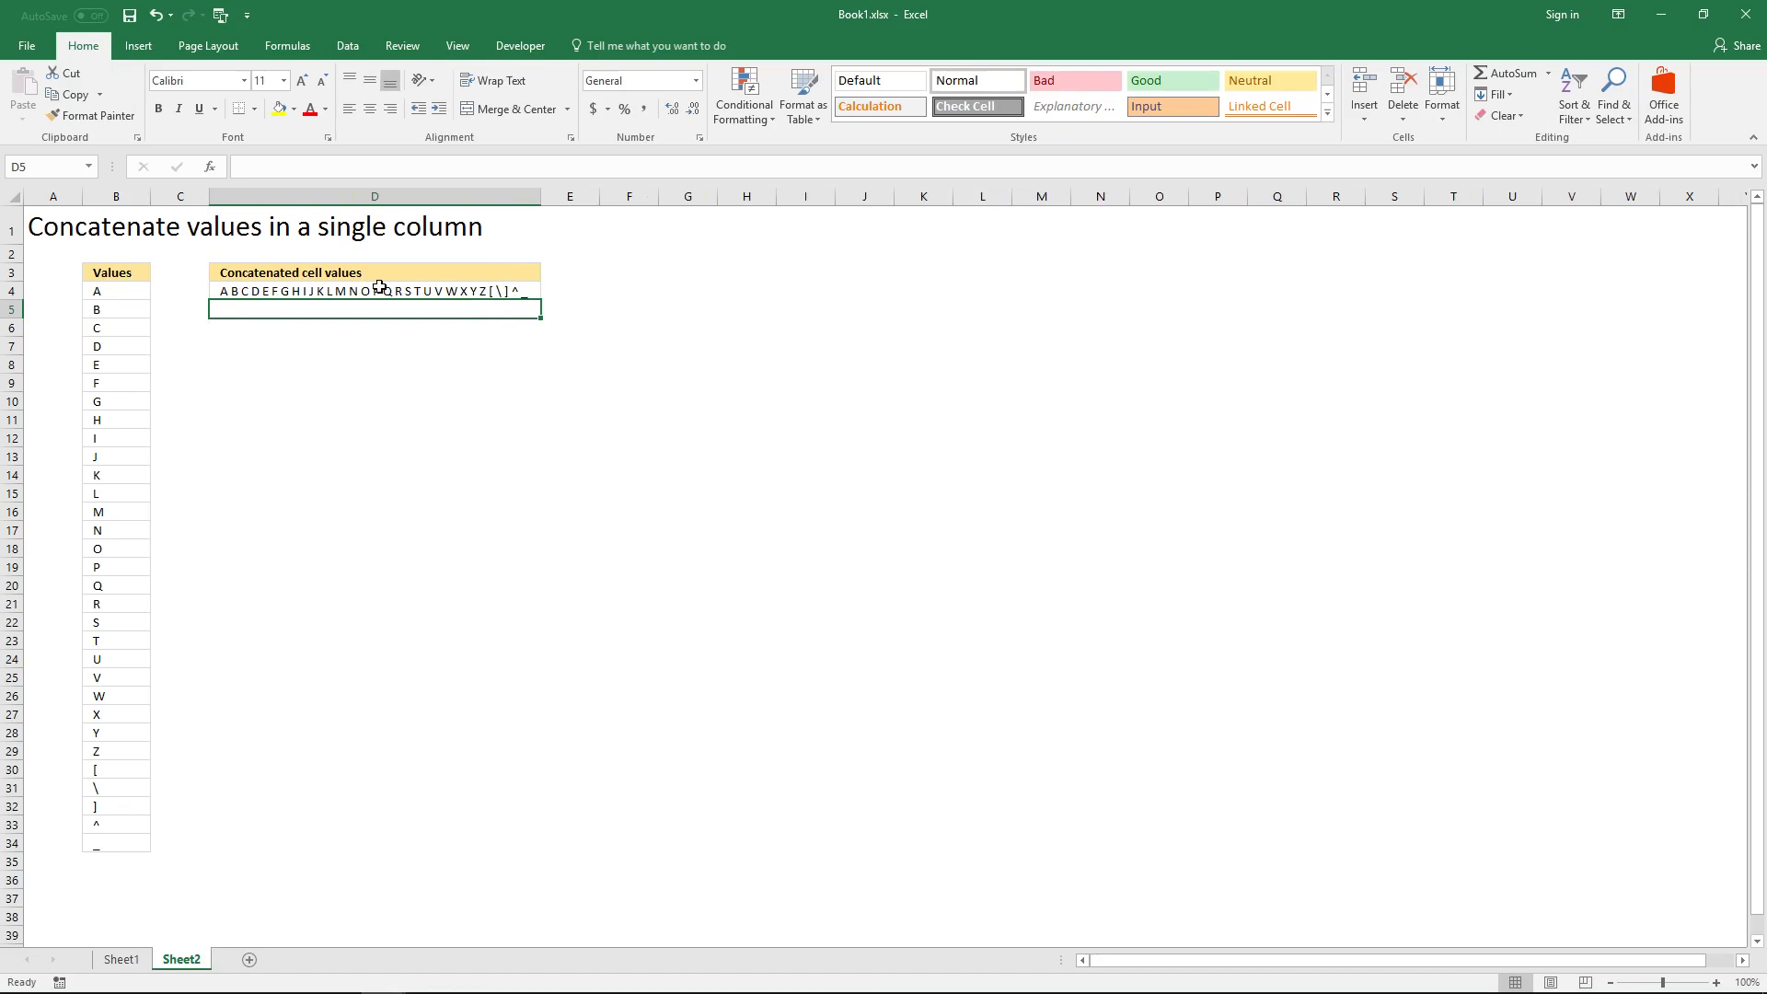
mouse_move(401, 291)
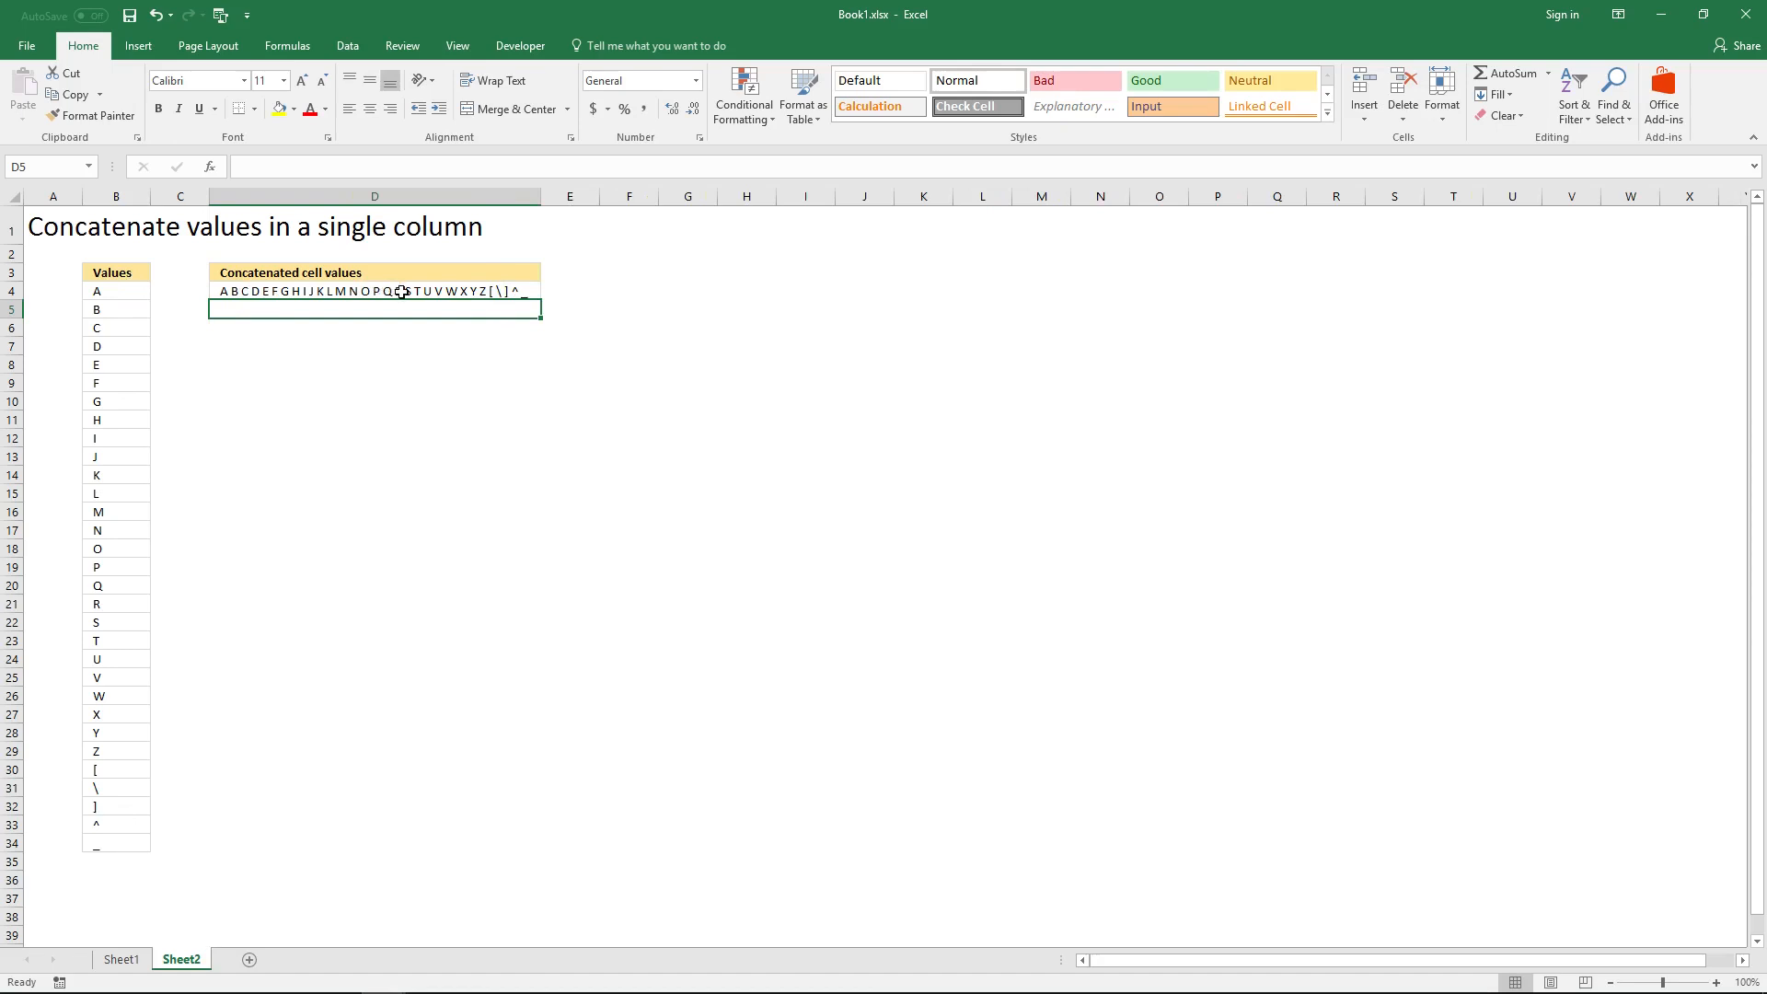
click(374, 291)
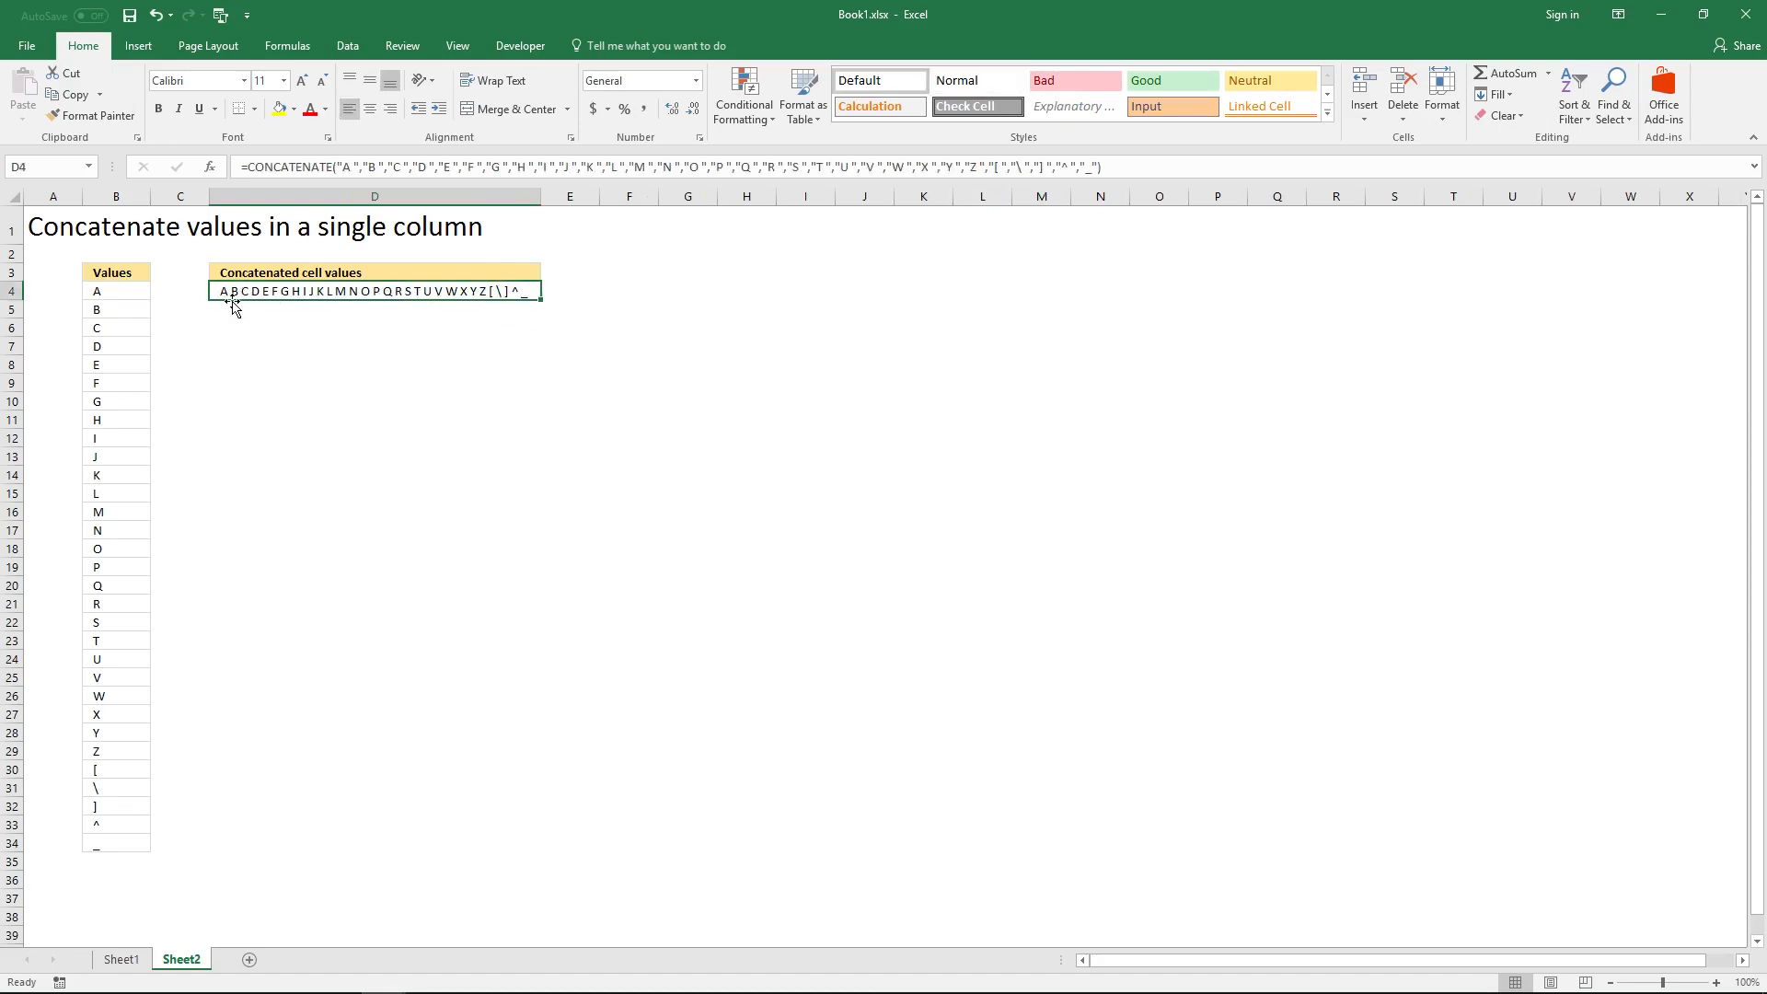